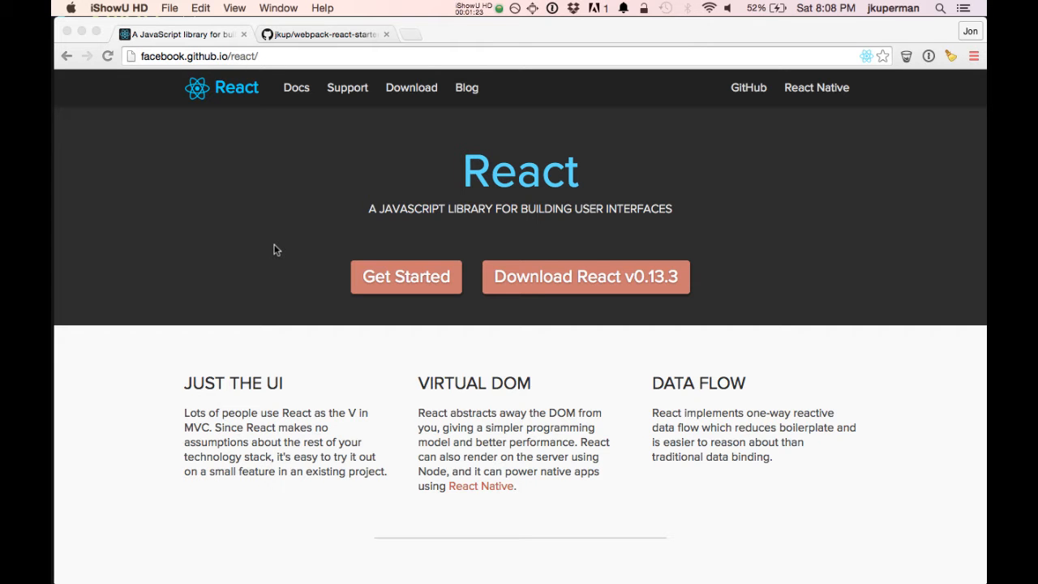
Browse the React docs briefly, then switch to the webpack-react-starter repository on GitHub.
scroll("down", 3)
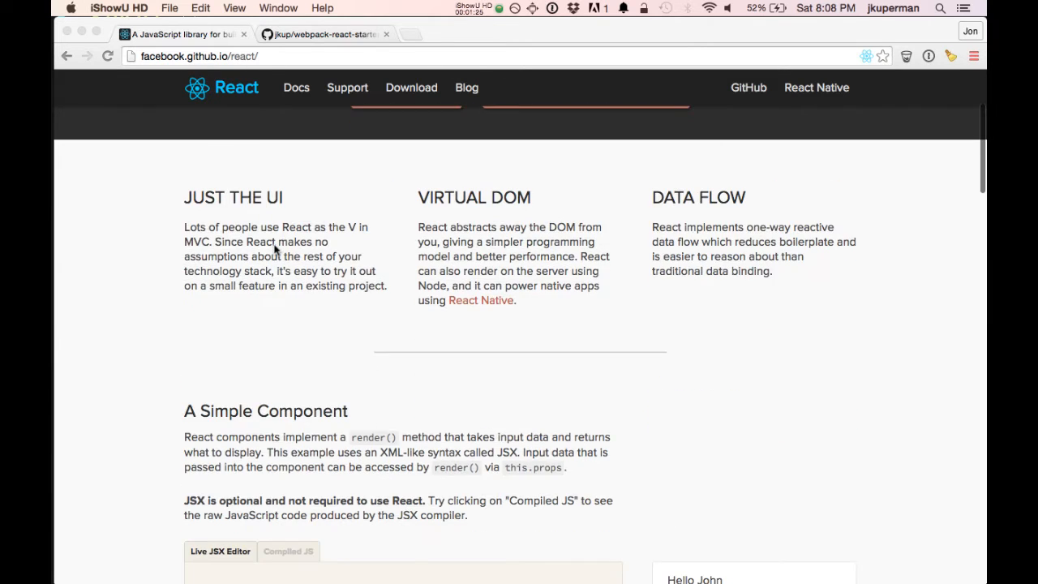
scroll("up", 3)
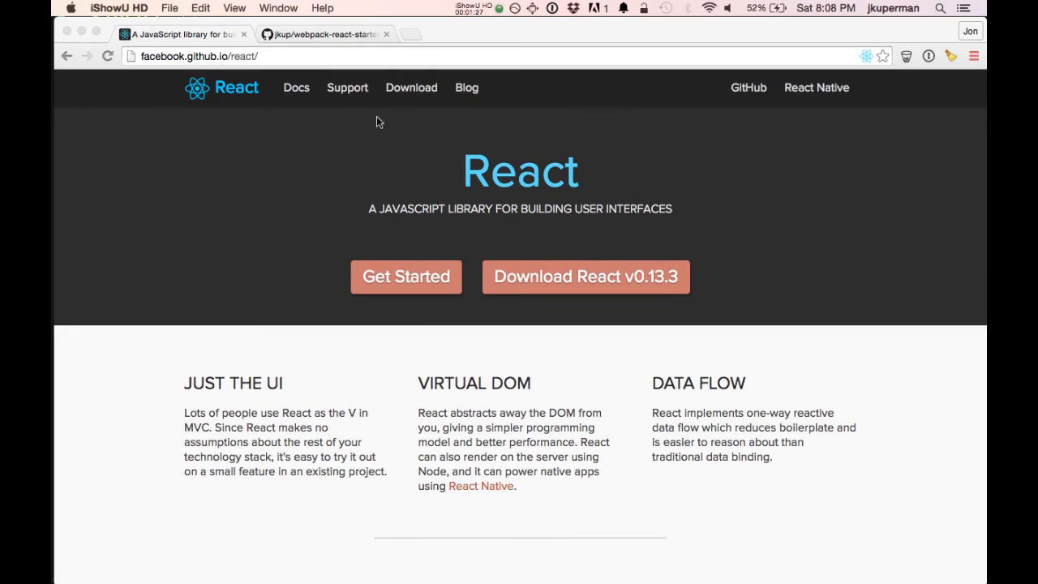
left_click(406, 276)
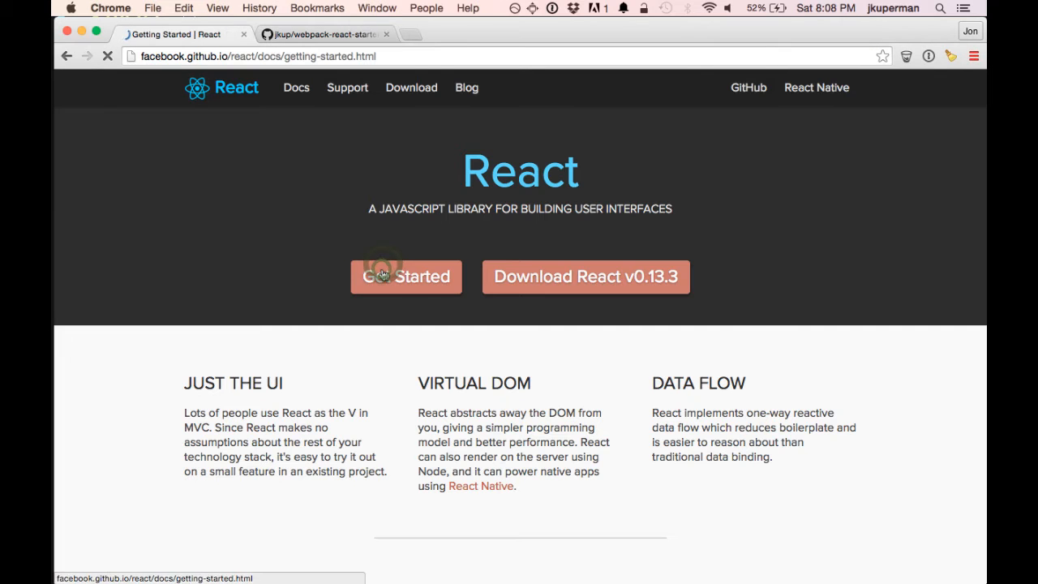
left_click(405, 276)
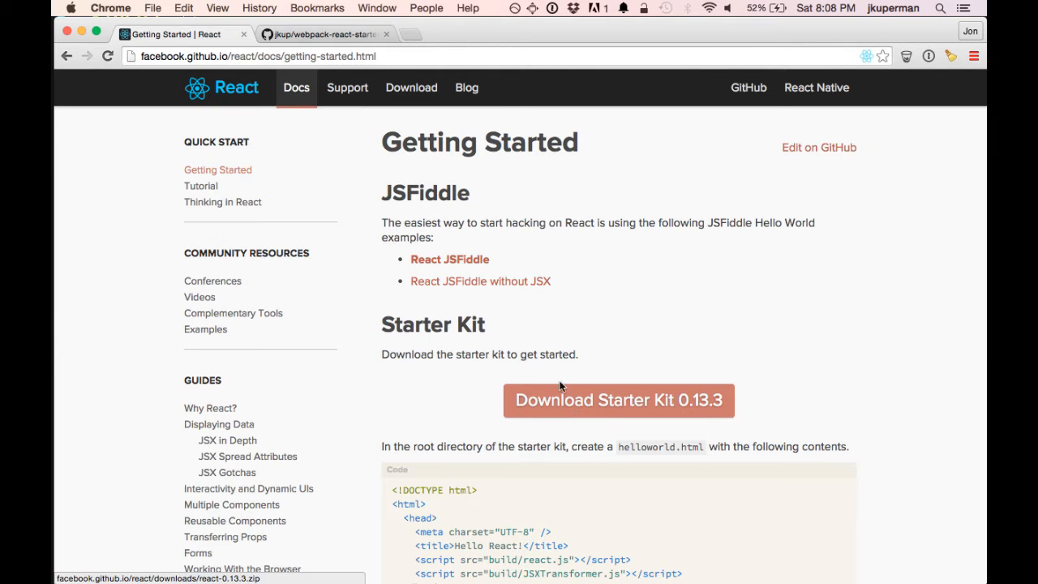
mouse_move(558, 379)
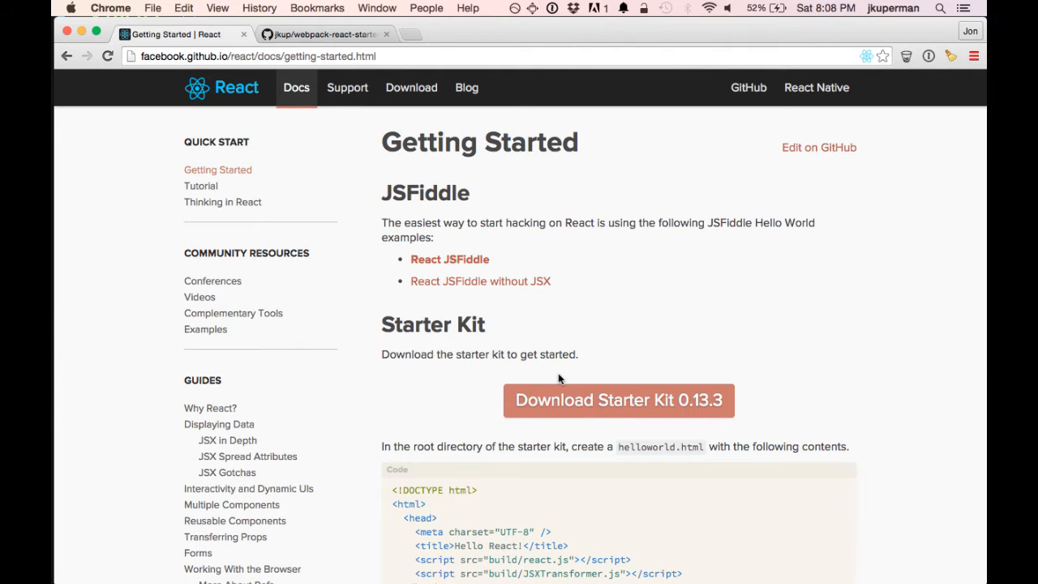
left_click(221, 87)
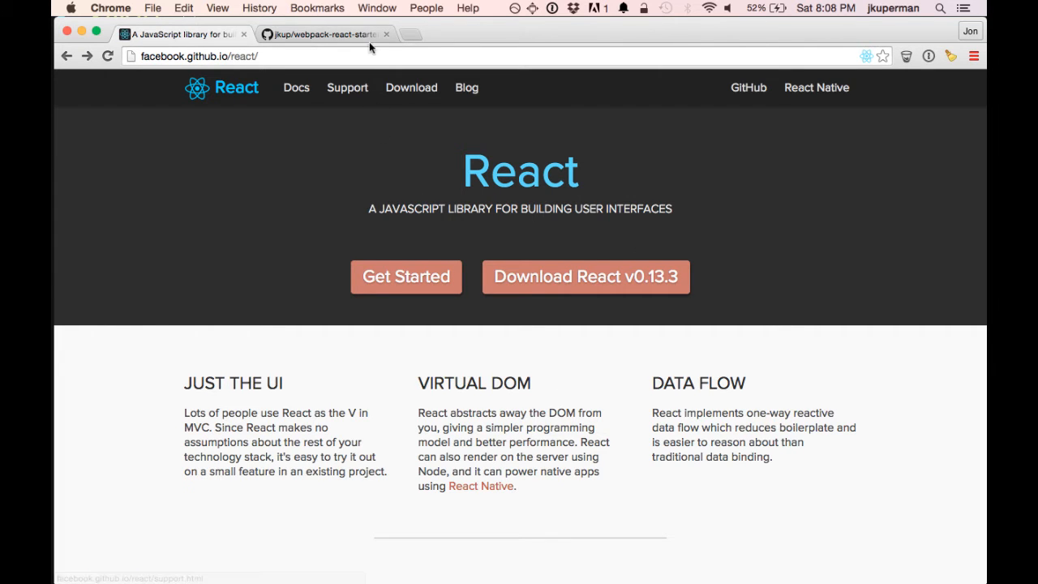
left_click(322, 34)
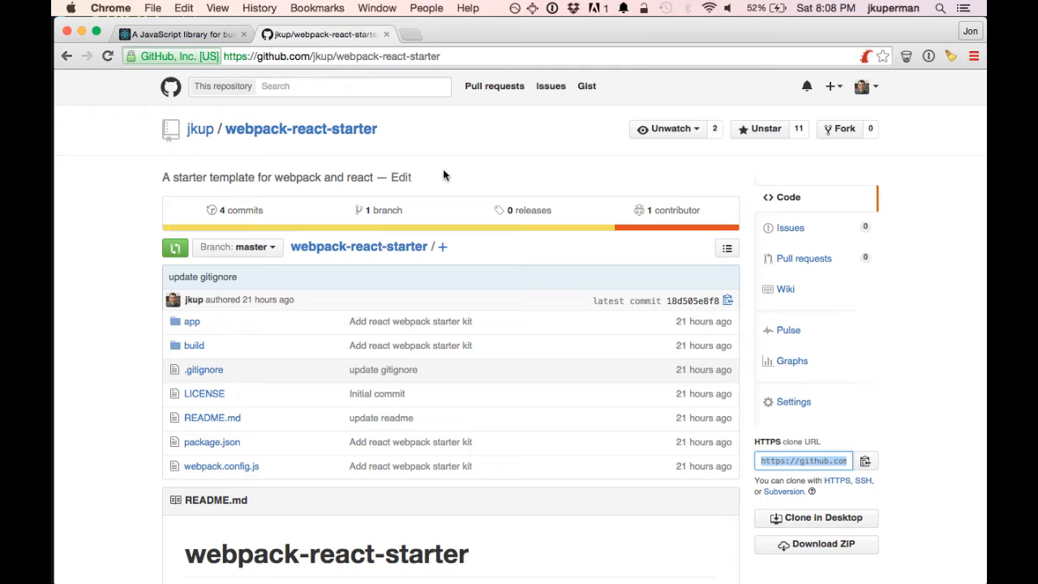
mouse_move(187, 394)
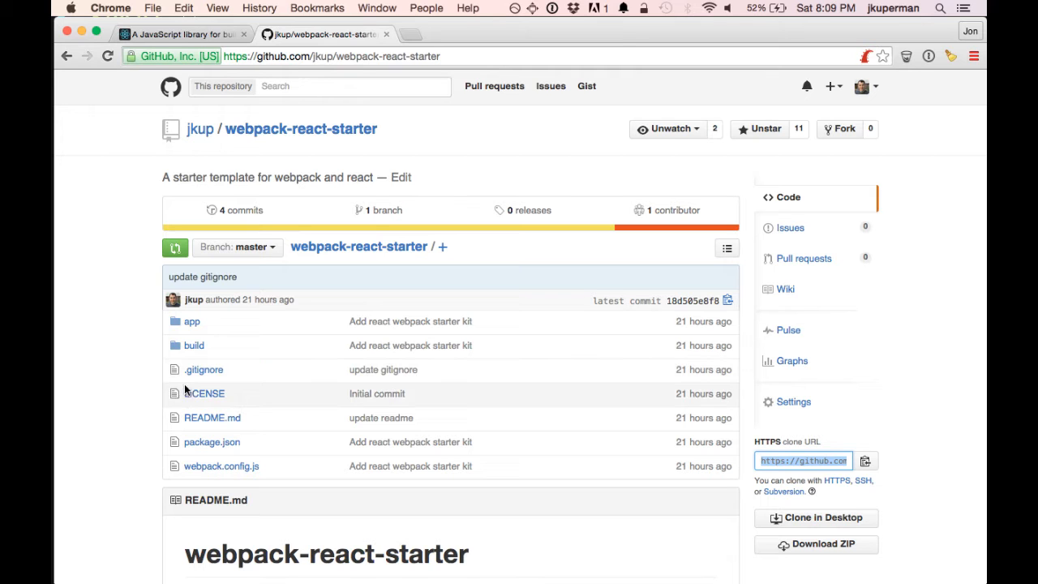
View app/main.js, highlighting the Hello import from component.jsx, the main function and the app element id.
left_click(192, 321)
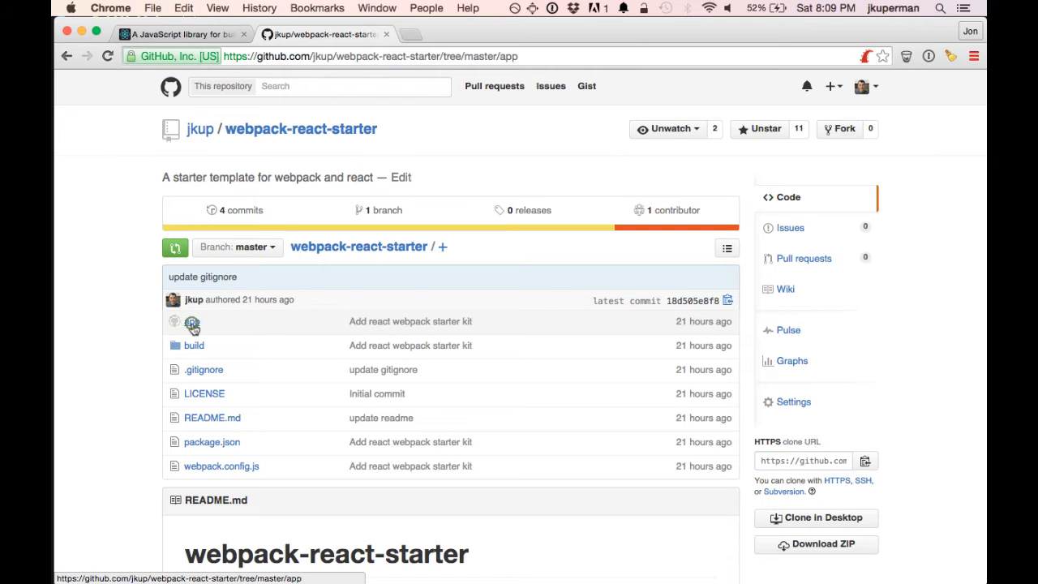
left_click(193, 321)
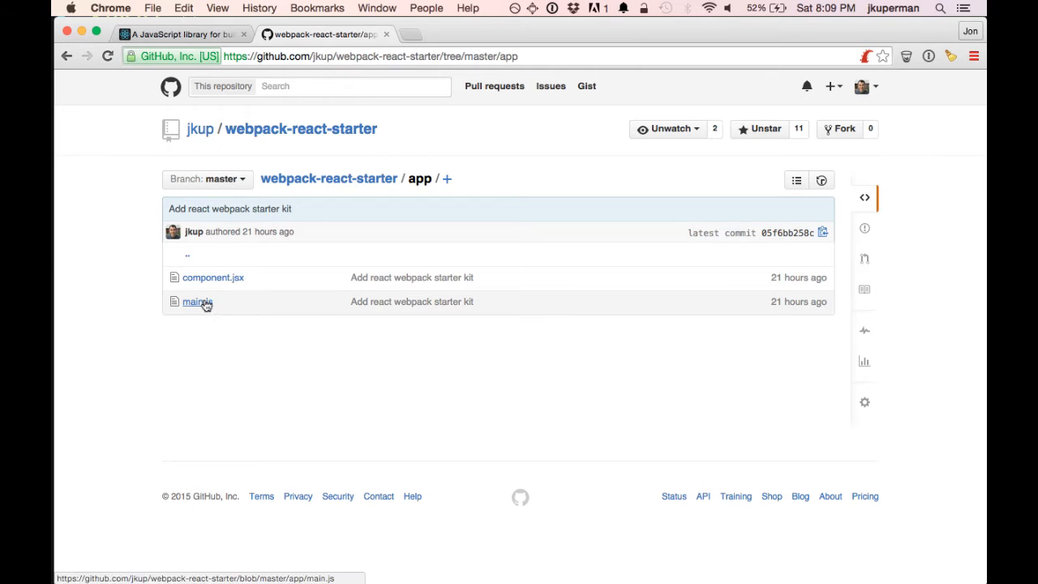
left_click(194, 300)
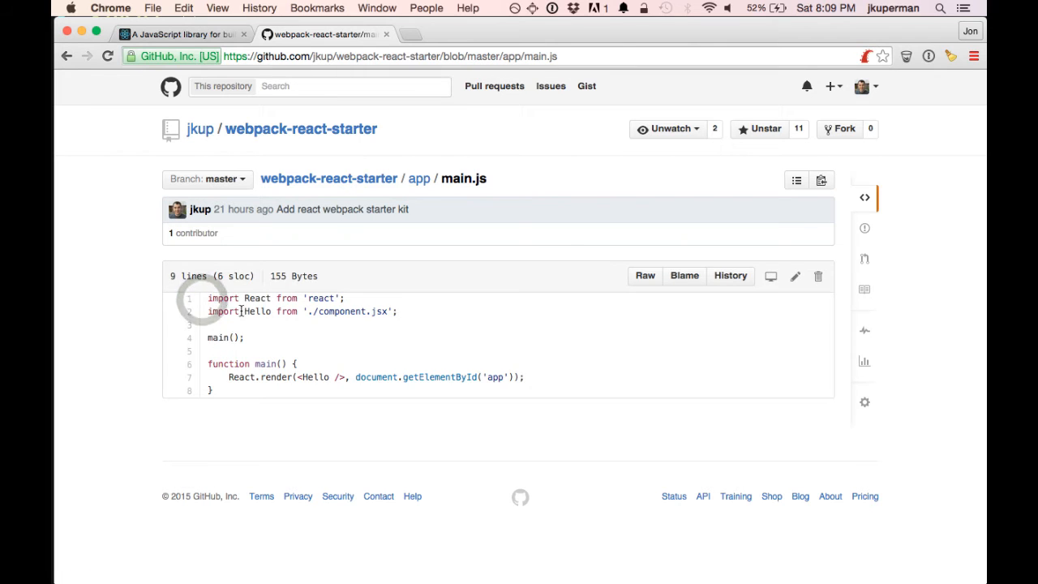
triple_click(275, 299)
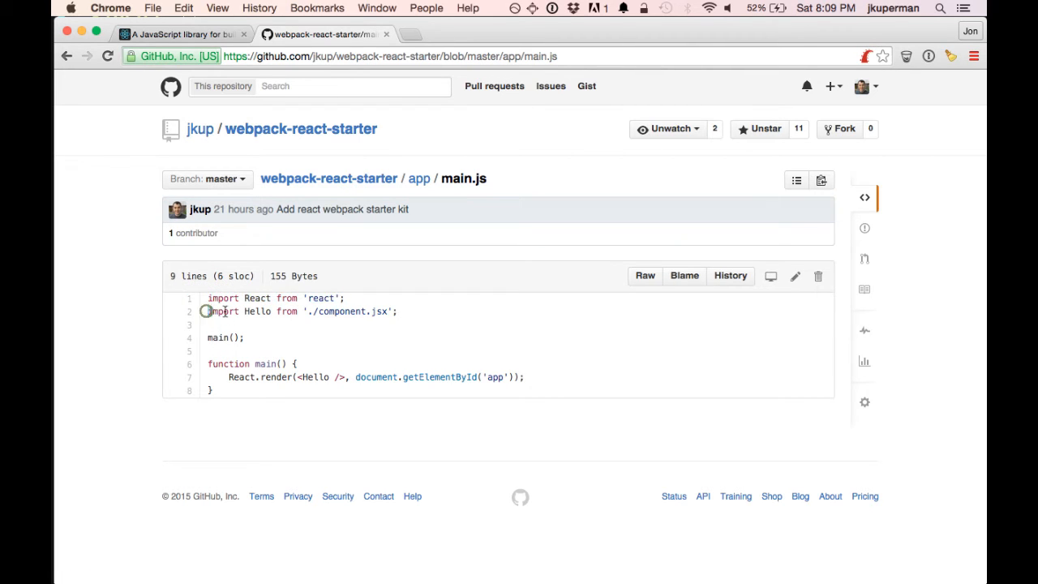
triple_click(300, 311)
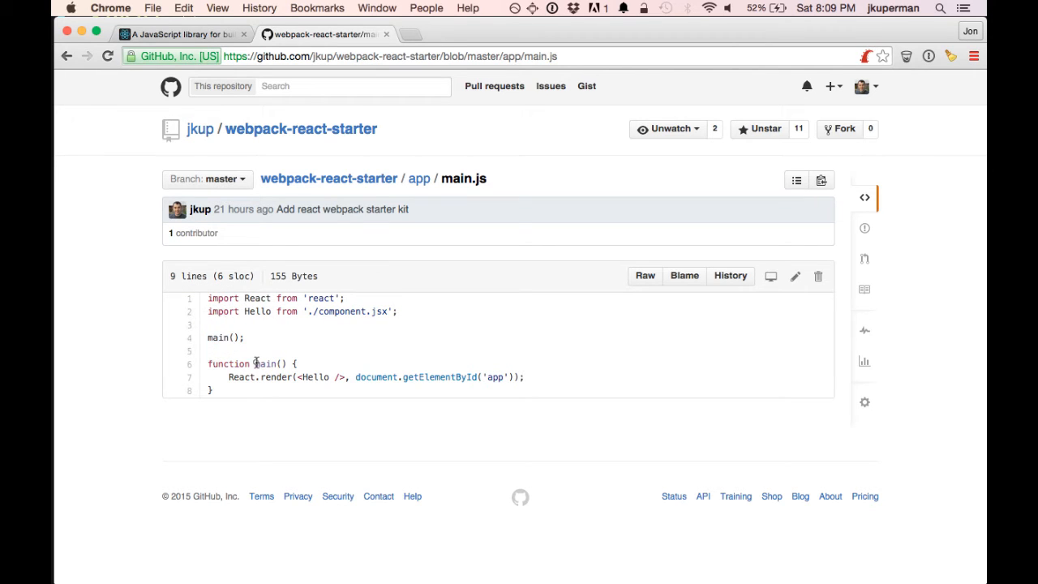
double_click(266, 363)
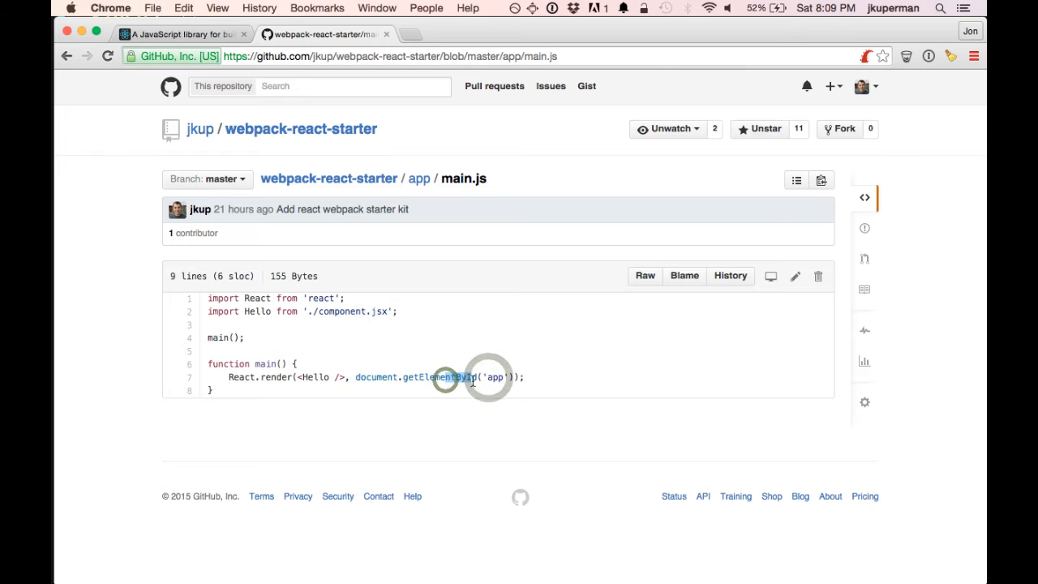
double_click(496, 376)
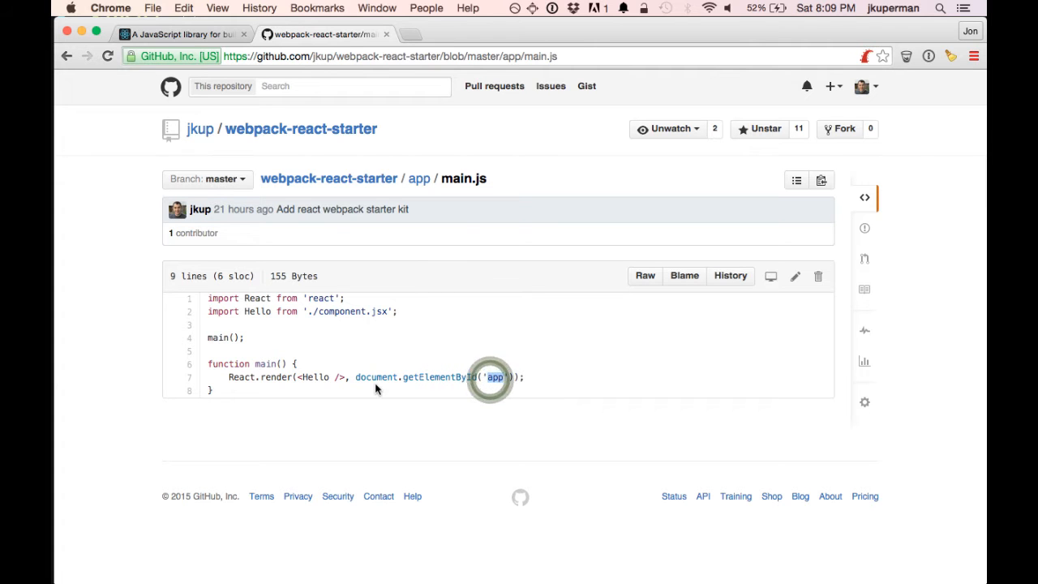
View app/component.jsx and highlight the Hello class name and its h1 markup.
left_click(418, 179)
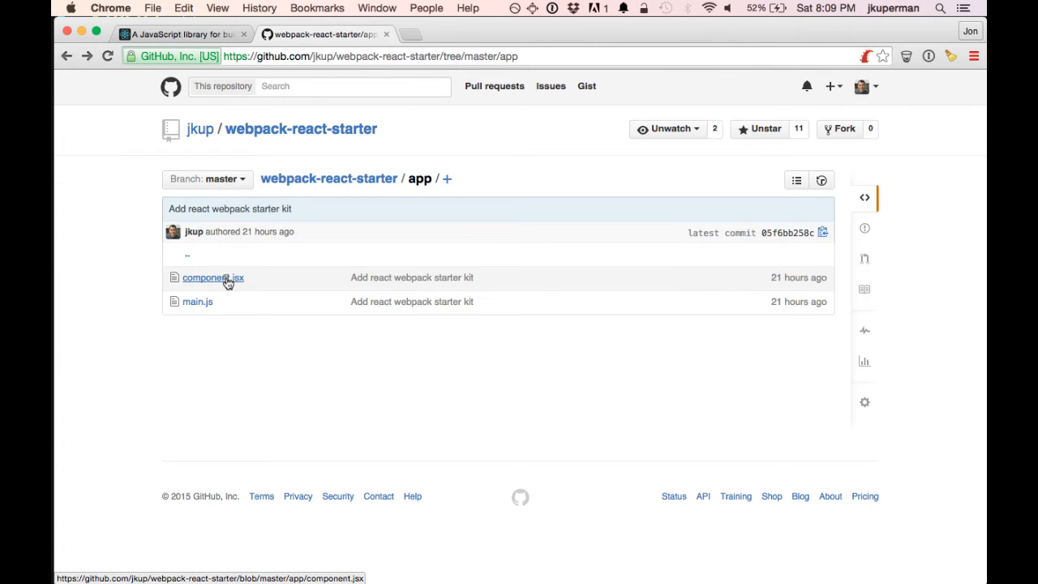
left_click(214, 277)
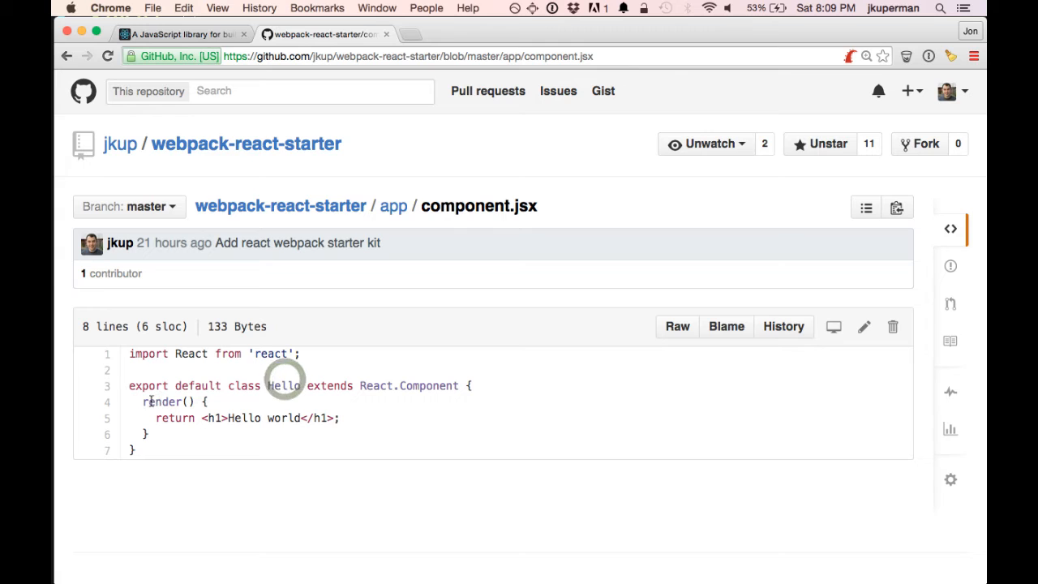
double_click(162, 403)
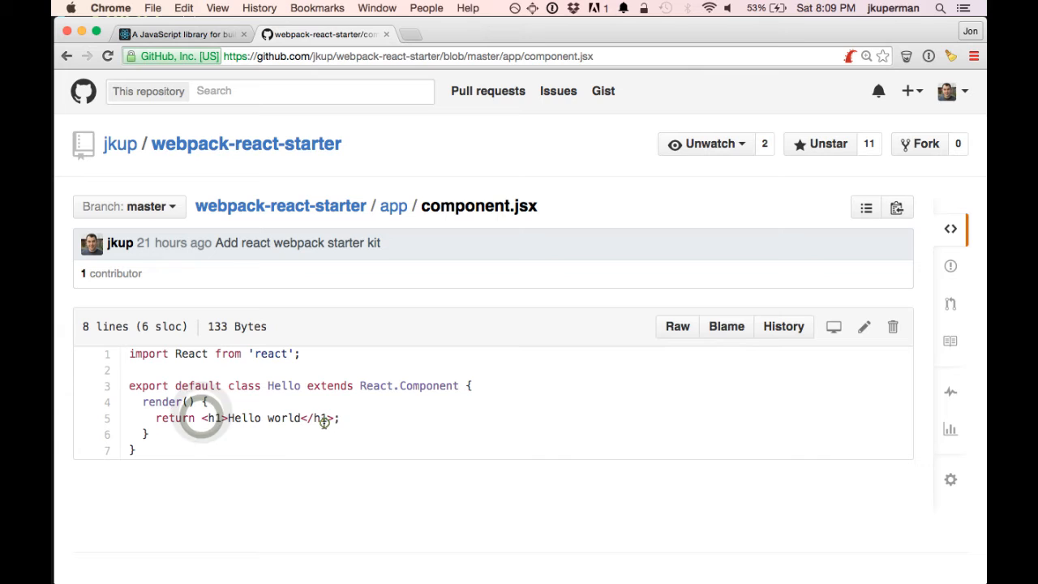
left_click_drag(201, 419, 332, 419)
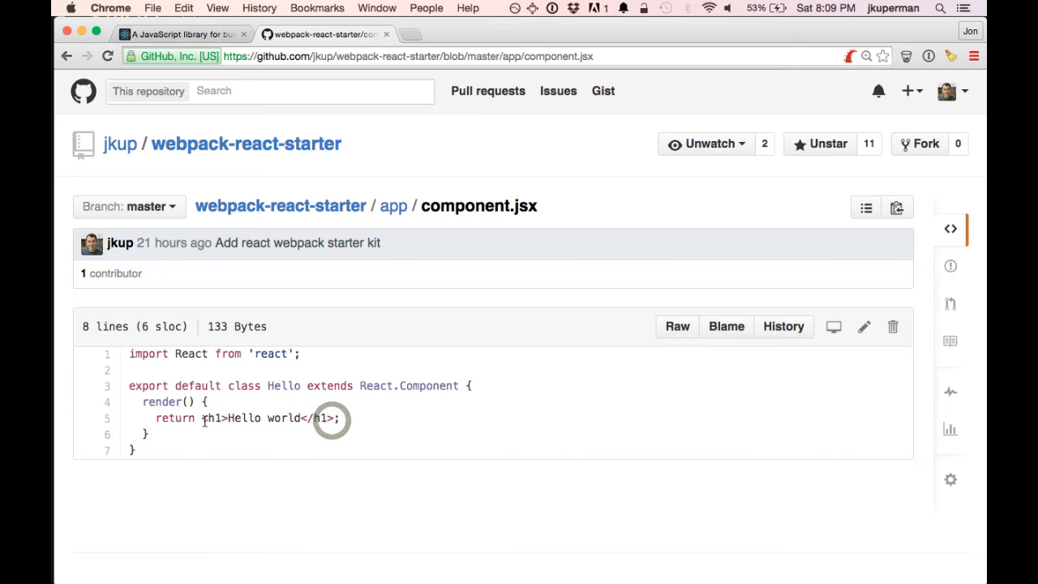
mouse_move(240, 418)
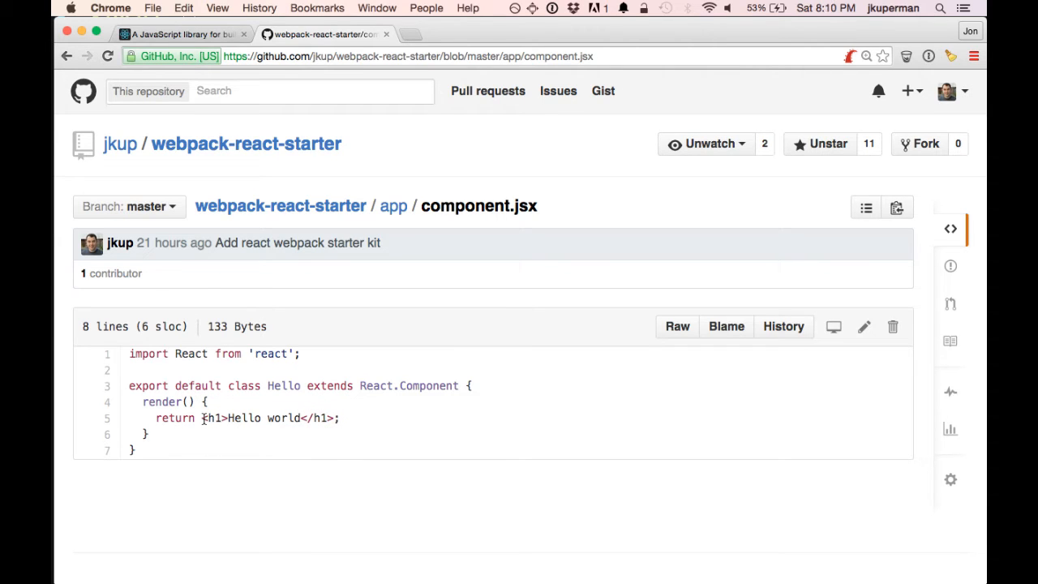
Highlight the Hello world heading markup again and return to the app folder listing.
double_click(268, 419)
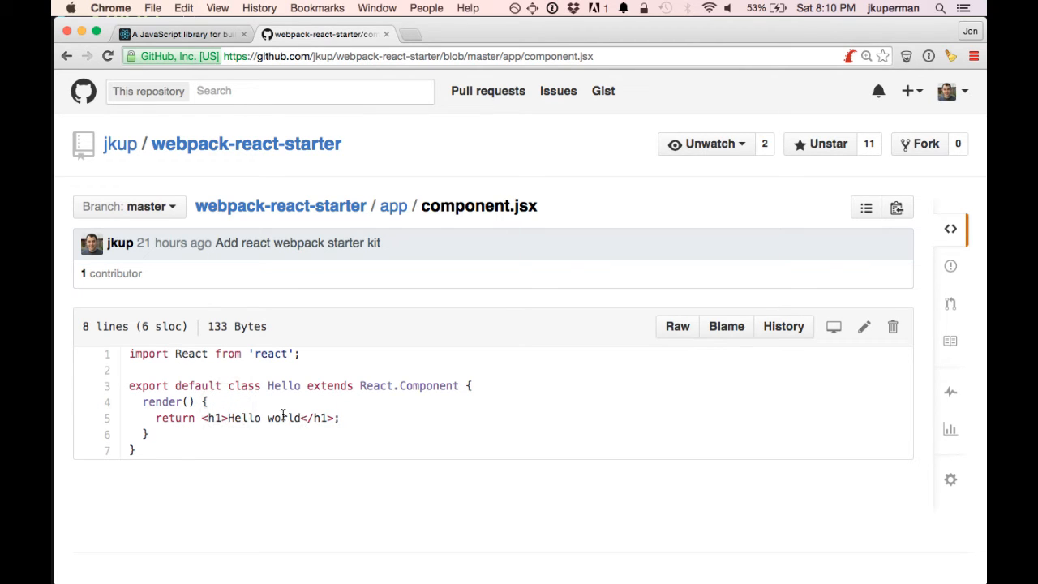
left_click_drag(204, 418, 298, 418)
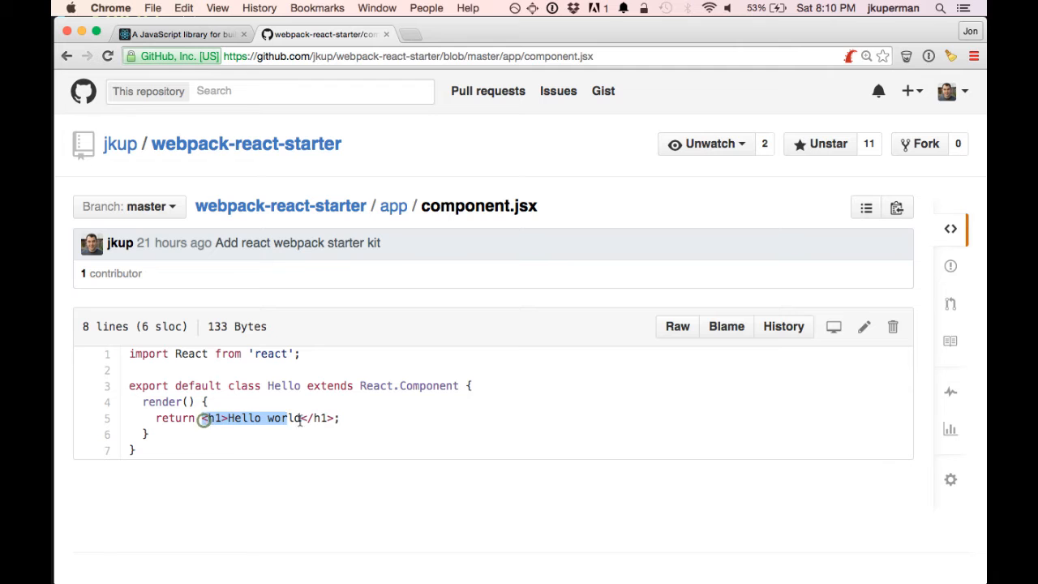
left_click(393, 204)
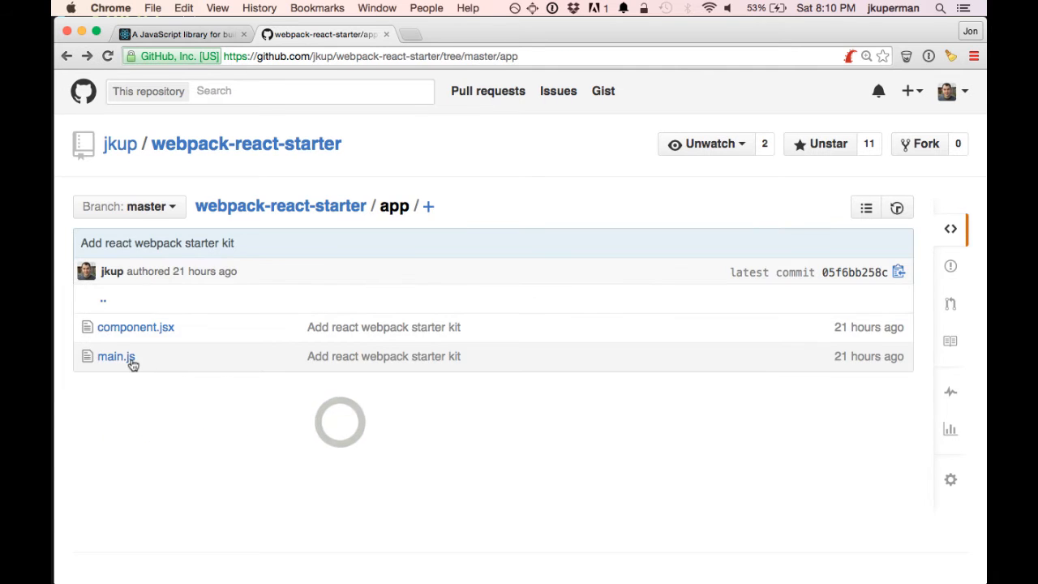
Read build/index.html from the repository root, highlighting the div with id app.
left_click(115, 357)
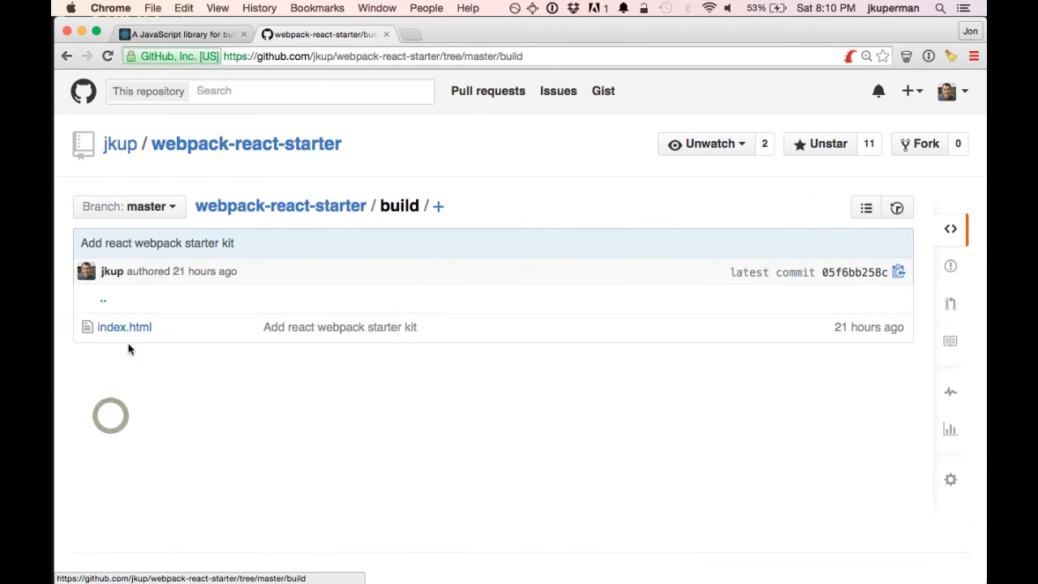
left_click(123, 327)
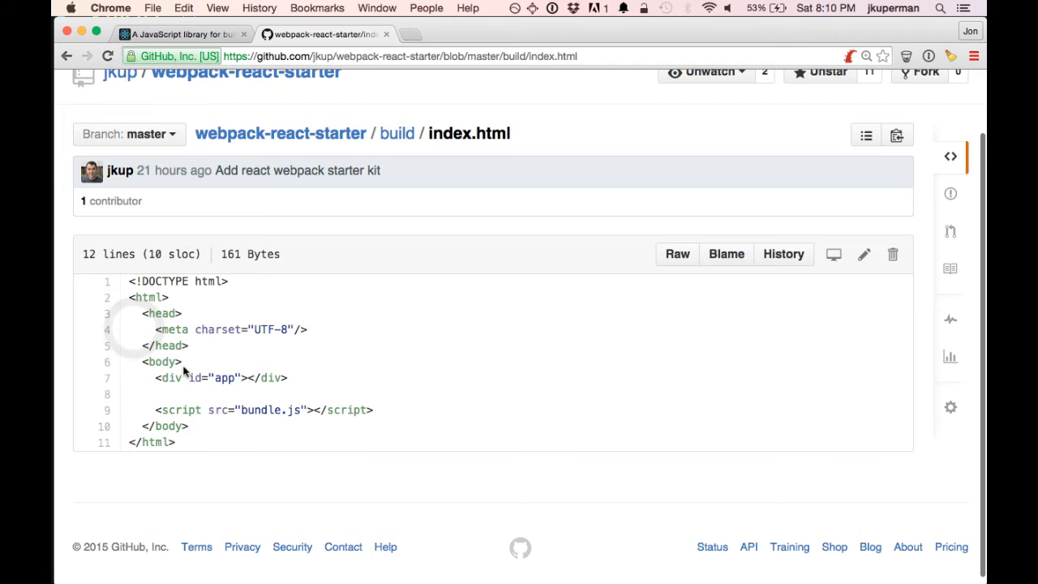
triple_click(219, 376)
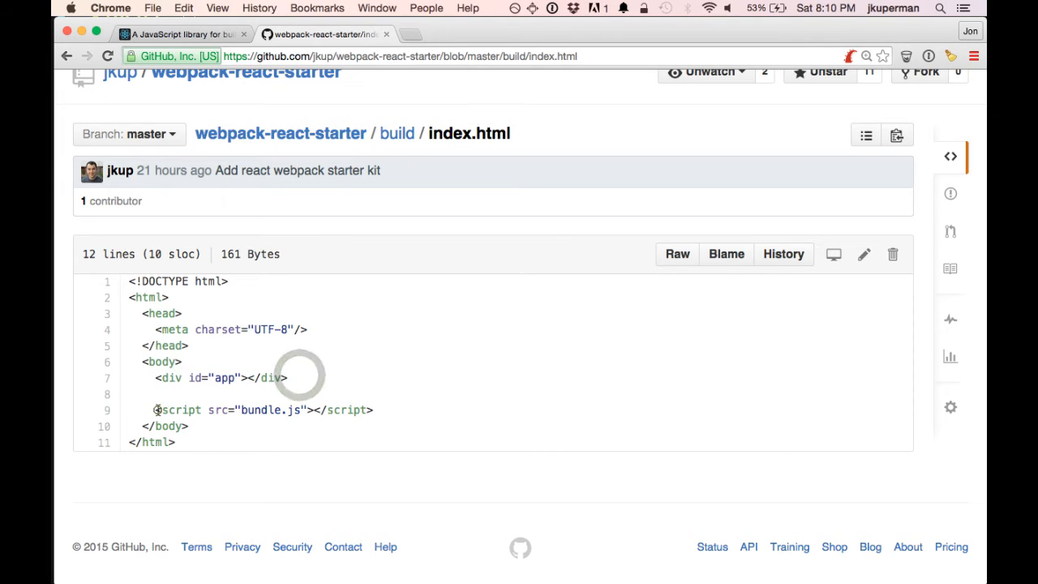
left_click(396, 133)
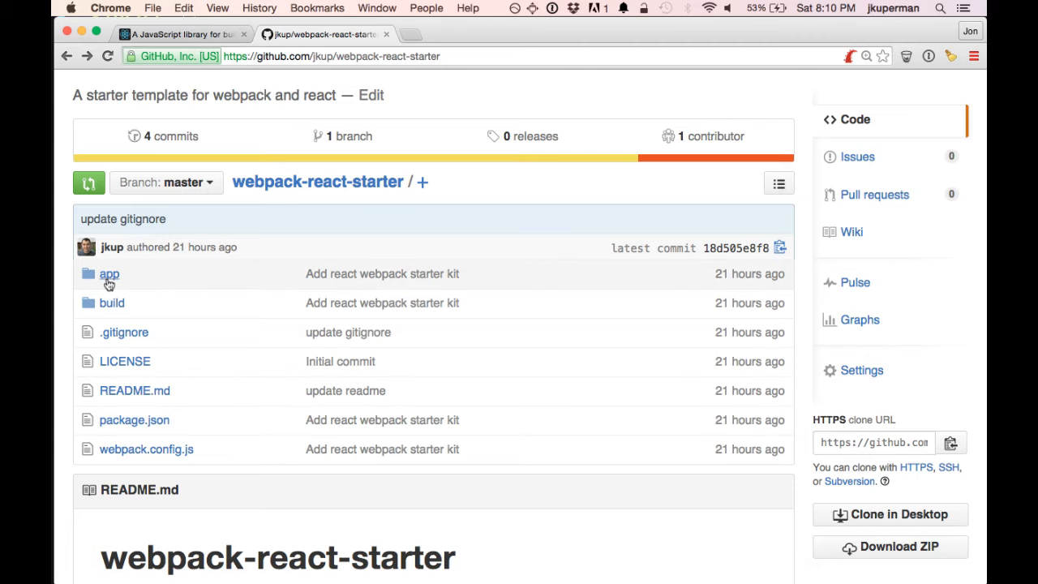
Revisit component.jsx to highlight the Hello world h1 line, then return to the root listing.
left_click(109, 272)
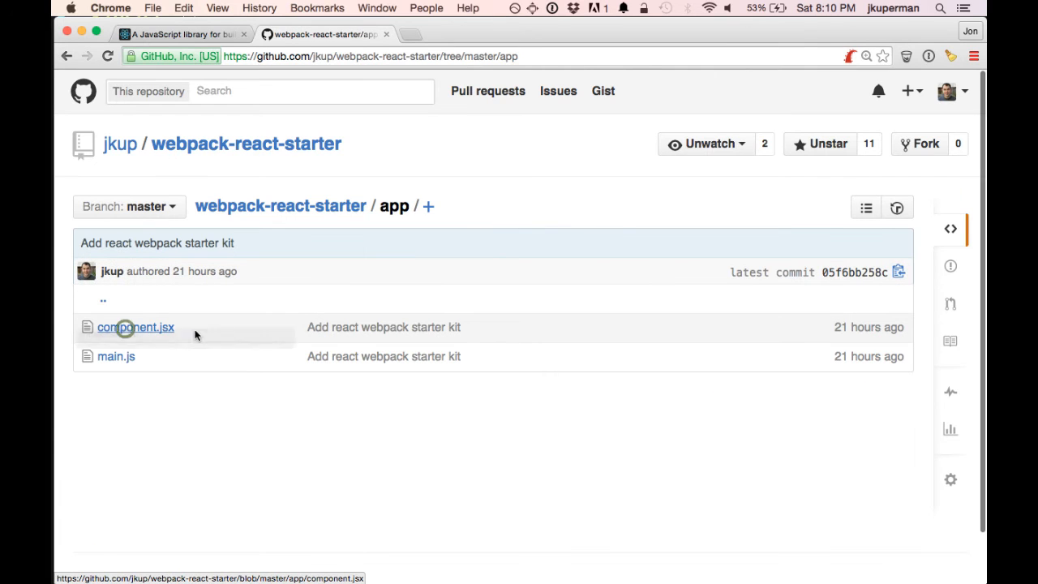
left_click(136, 327)
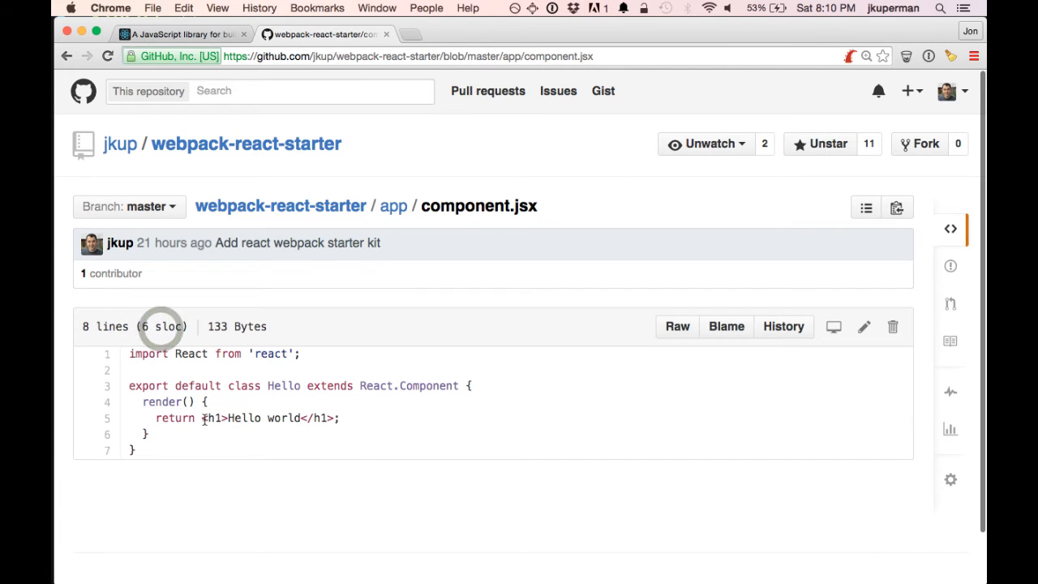
left_click_drag(201, 418, 334, 419)
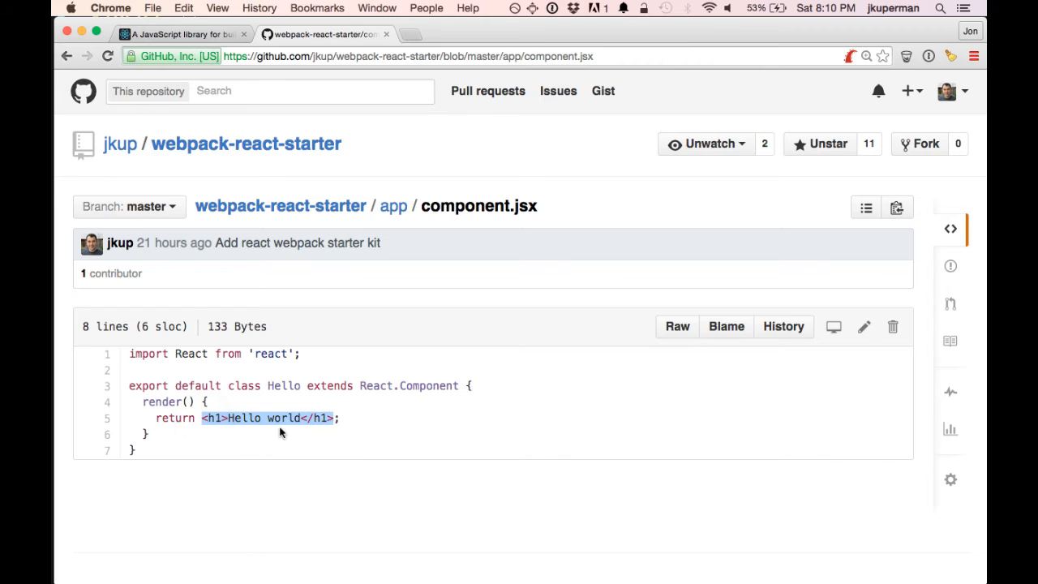
mouse_move(347, 438)
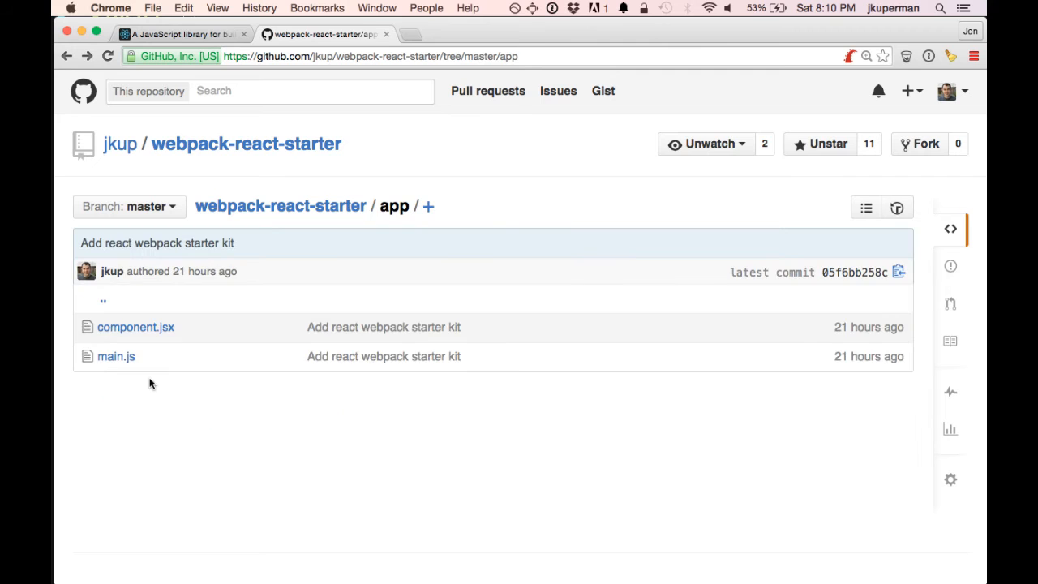
left_click(136, 327)
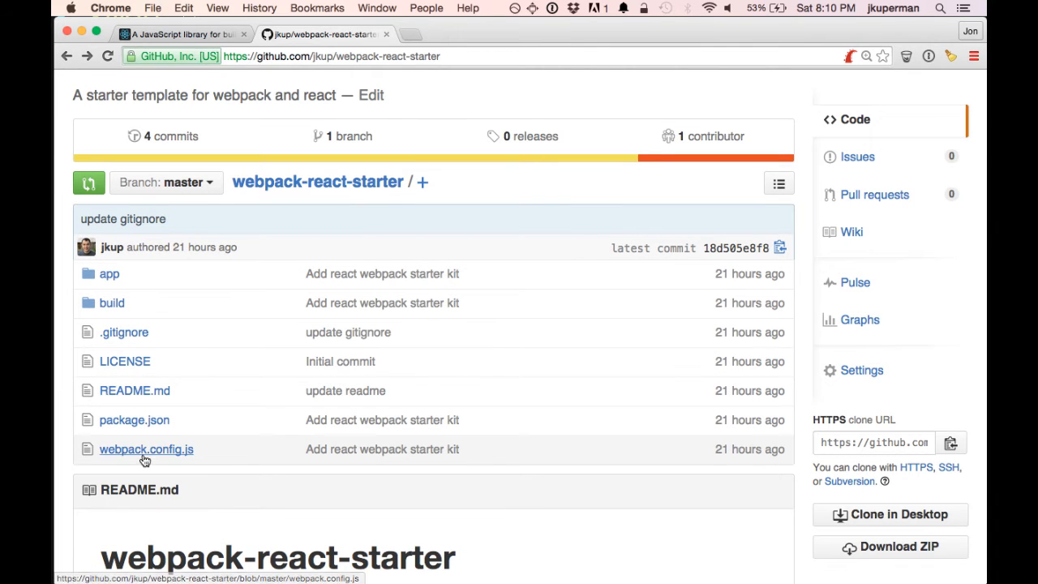
mouse_move(201, 445)
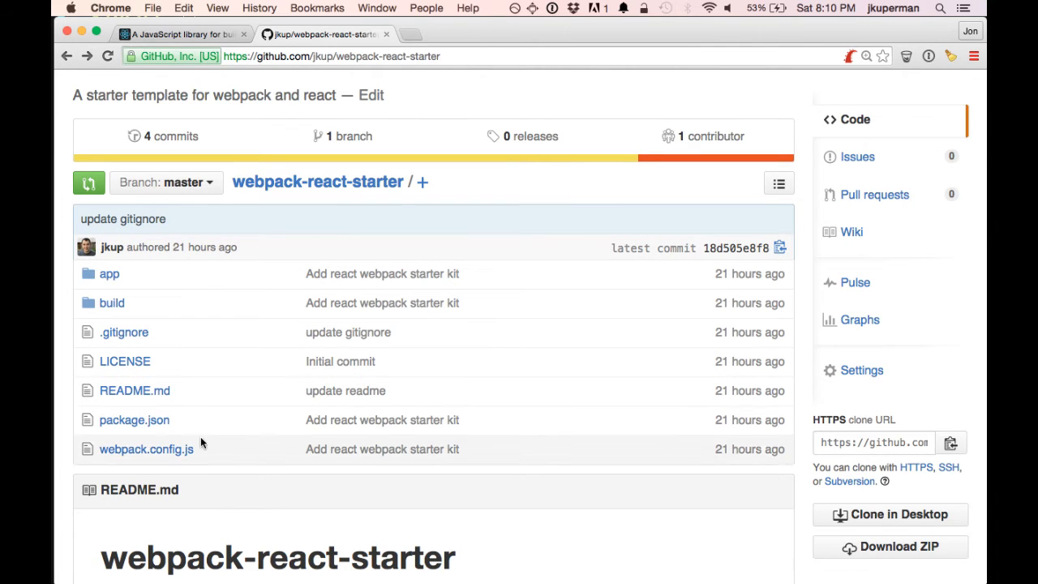
mouse_move(146, 448)
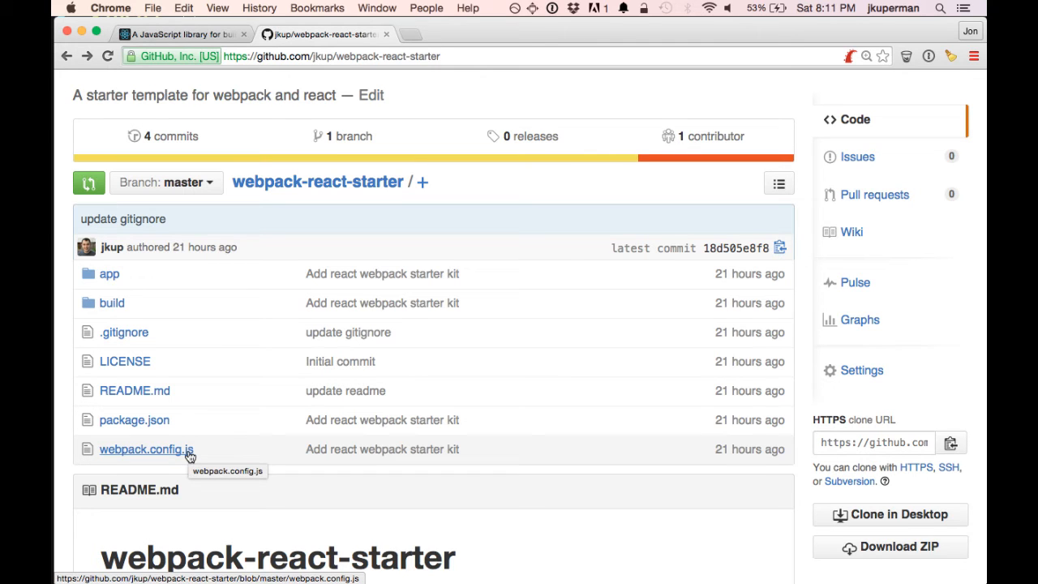
Read webpack.config.js, highlighting the main.js entry, bundle.js output and babel loader settings.
left_click(146, 449)
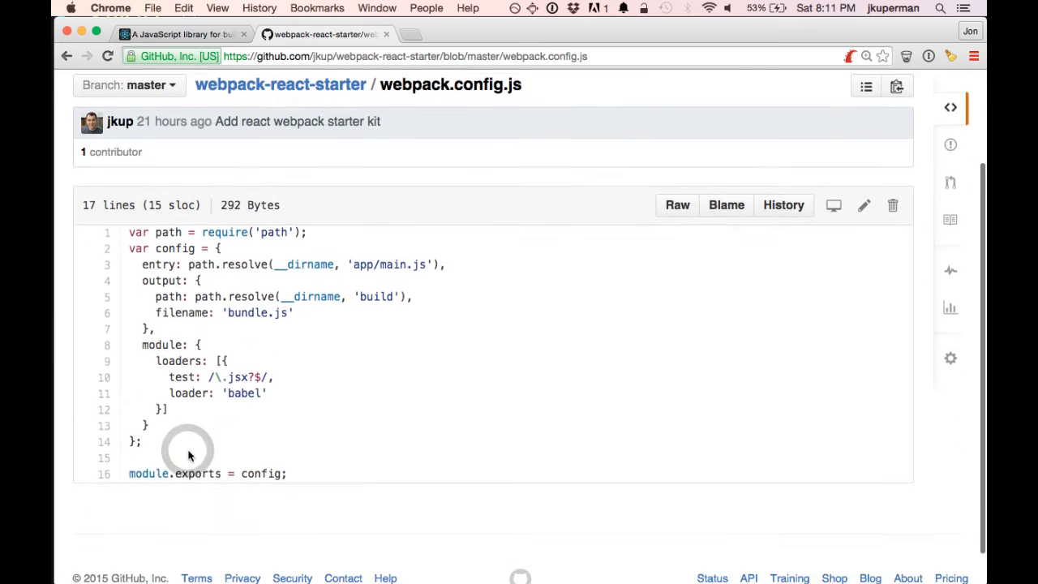
scroll("down", 3)
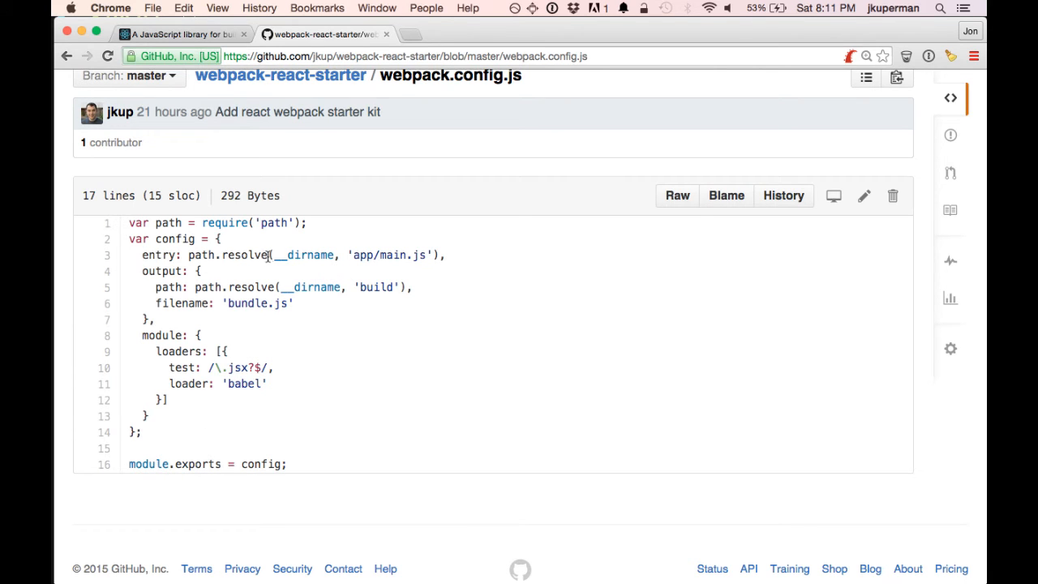
left_click_drag(274, 255, 444, 255)
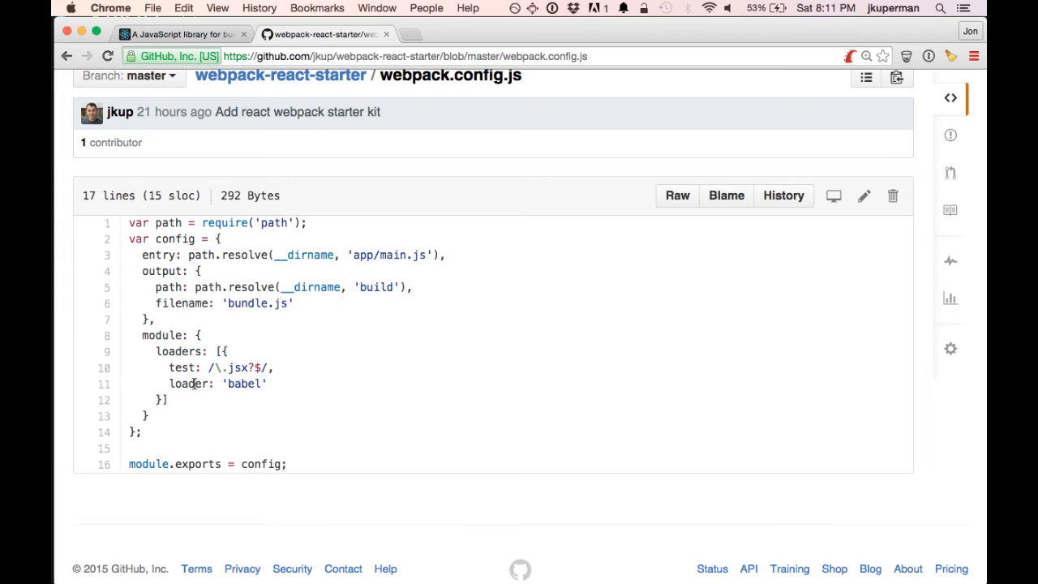
double_click(245, 383)
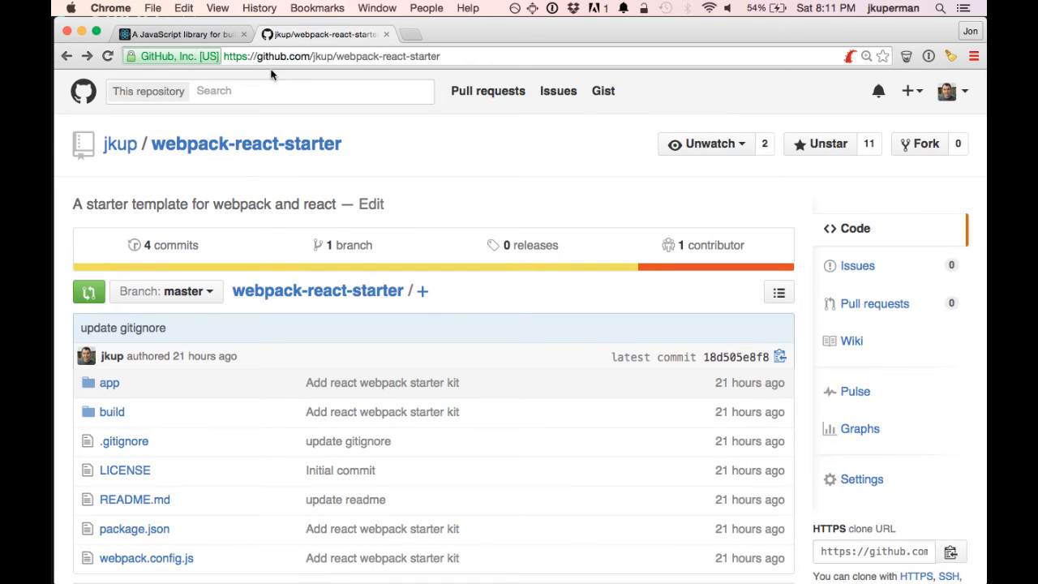
mouse_move(349, 243)
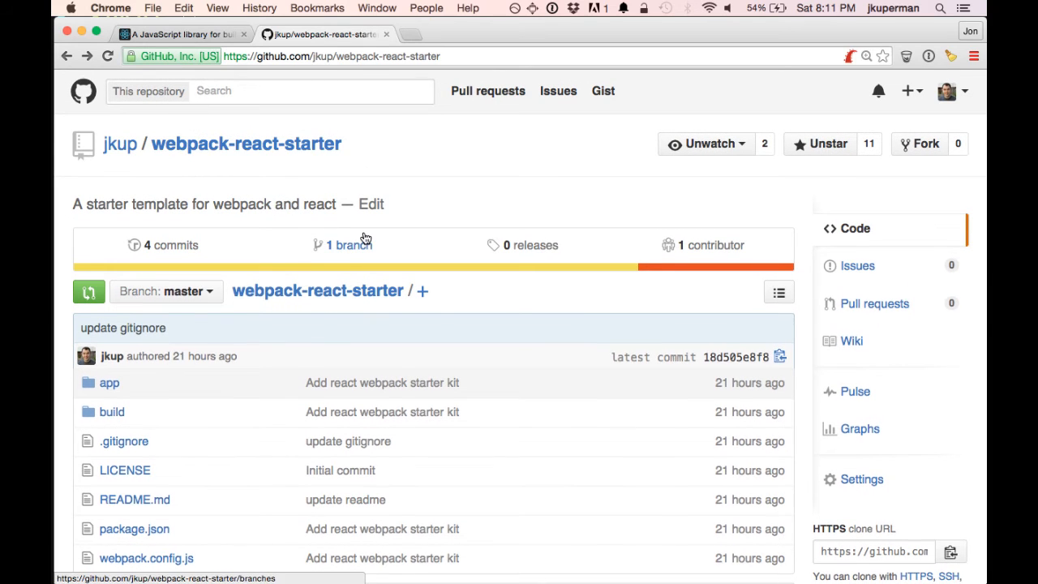
Scroll the README to the Installation steps: git clone, npm install, npm run build.
scroll("down", 3)
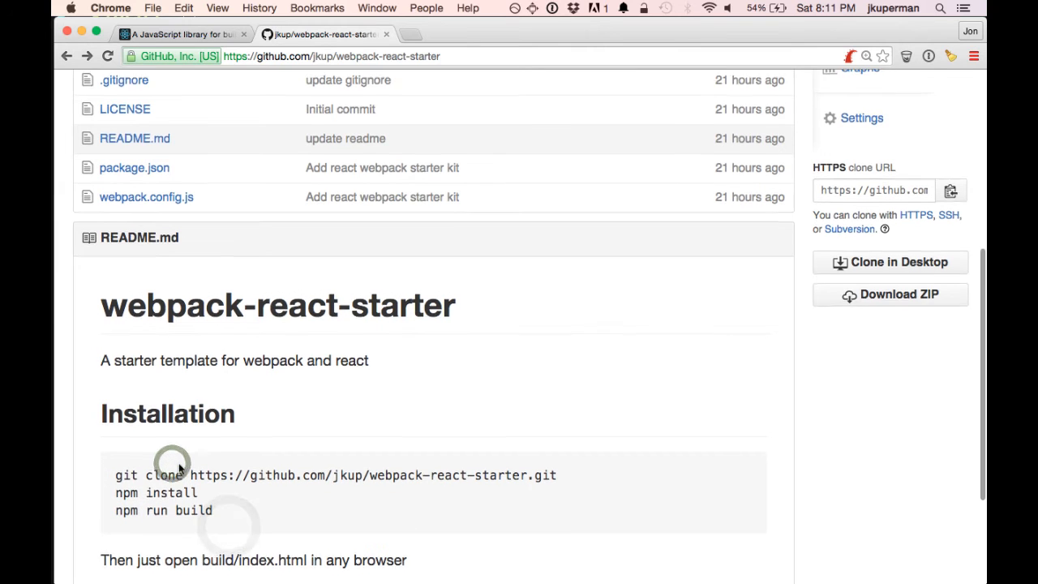
scroll("down", 3)
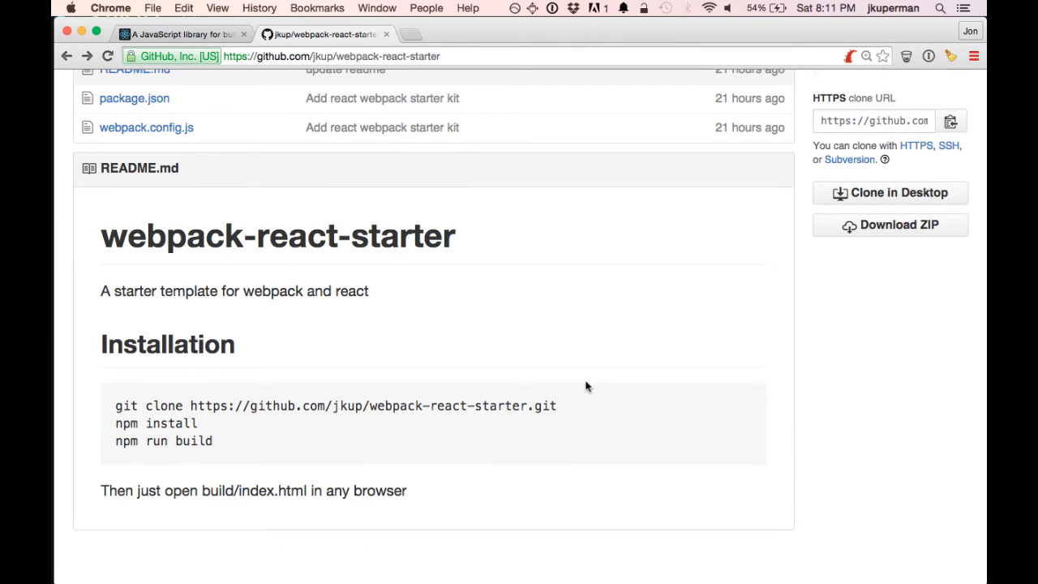
double_click(334, 405)
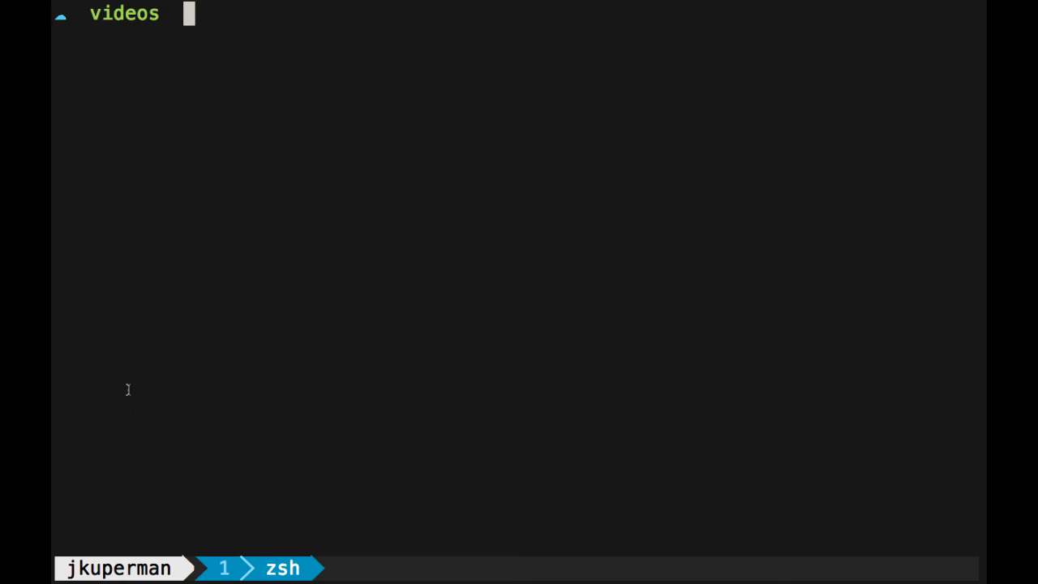
type("git clone https://github.com/jkup/webpack-react-starter.git")
type("la")
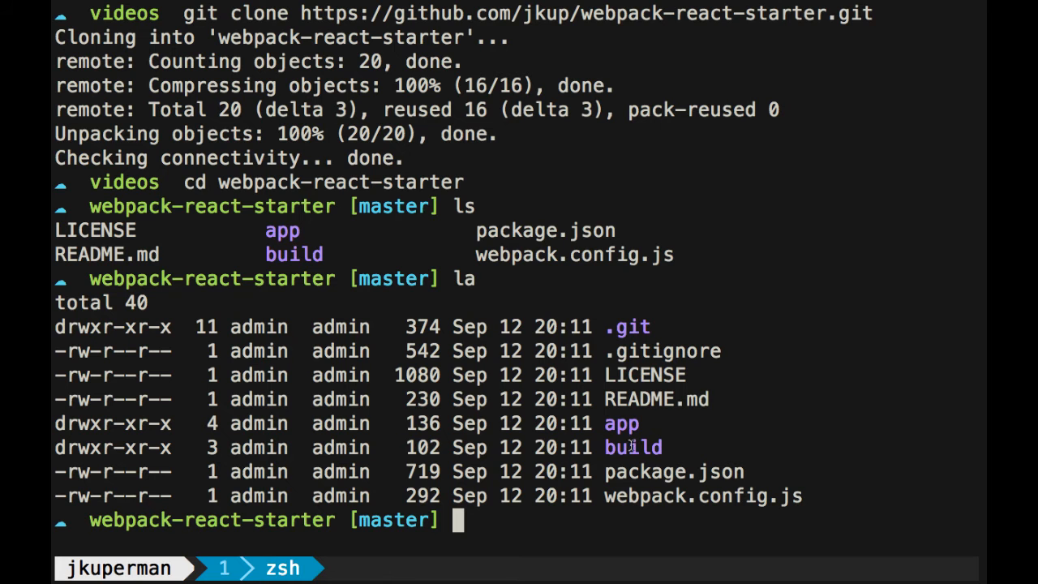
mouse_move(631, 375)
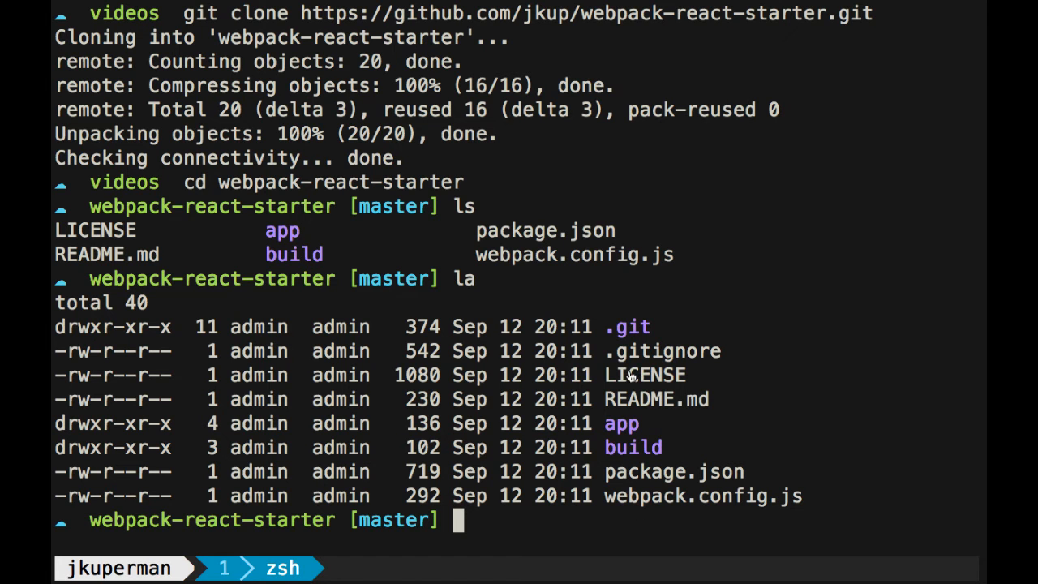
type("np")
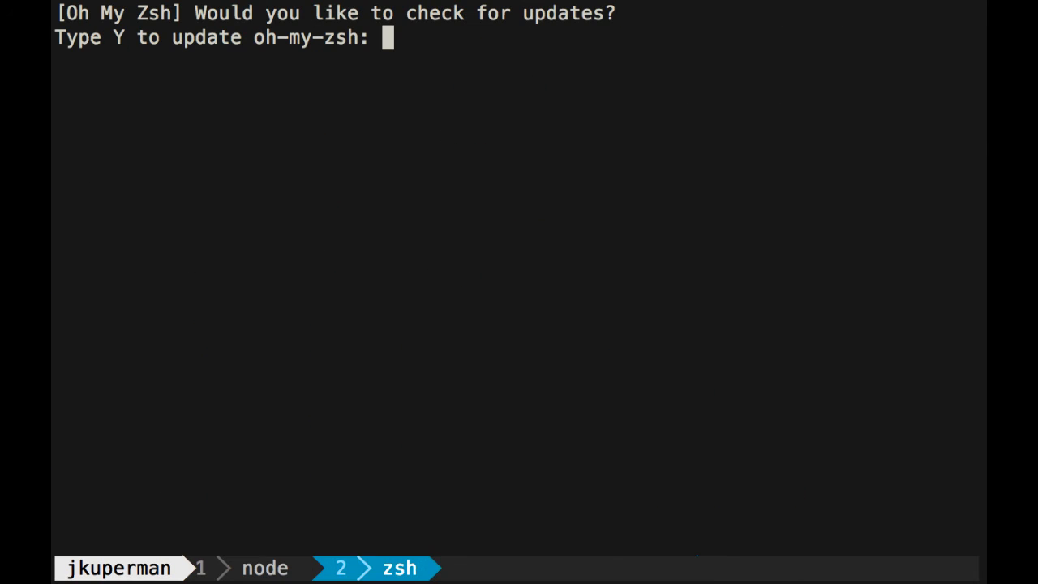
Accept the Oh My Zsh update with Y in a new tab and begin cd ~/htdocs/v toward the project.
type("Y")
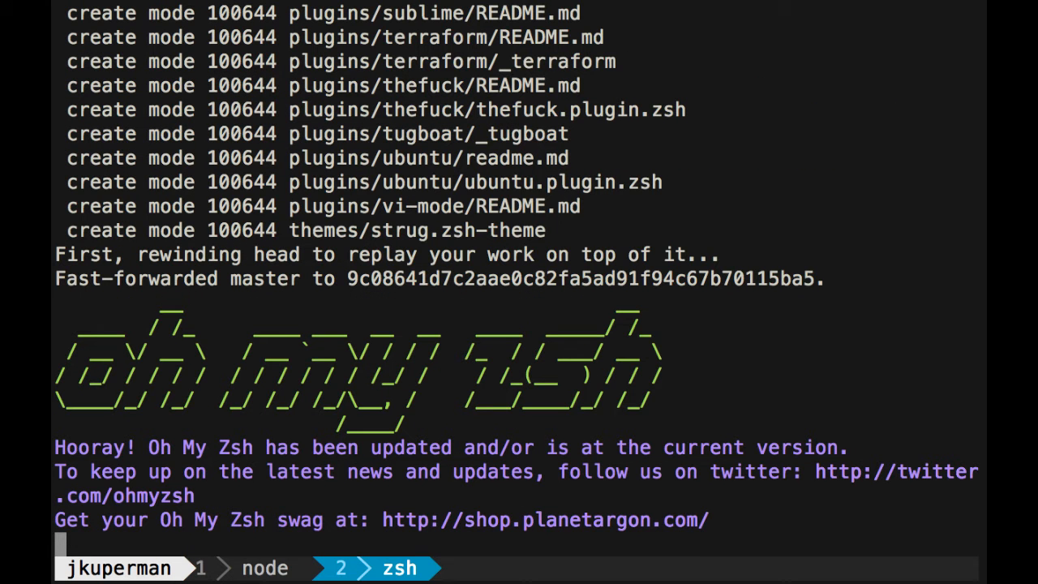
type("cd ~/htdocs/v")
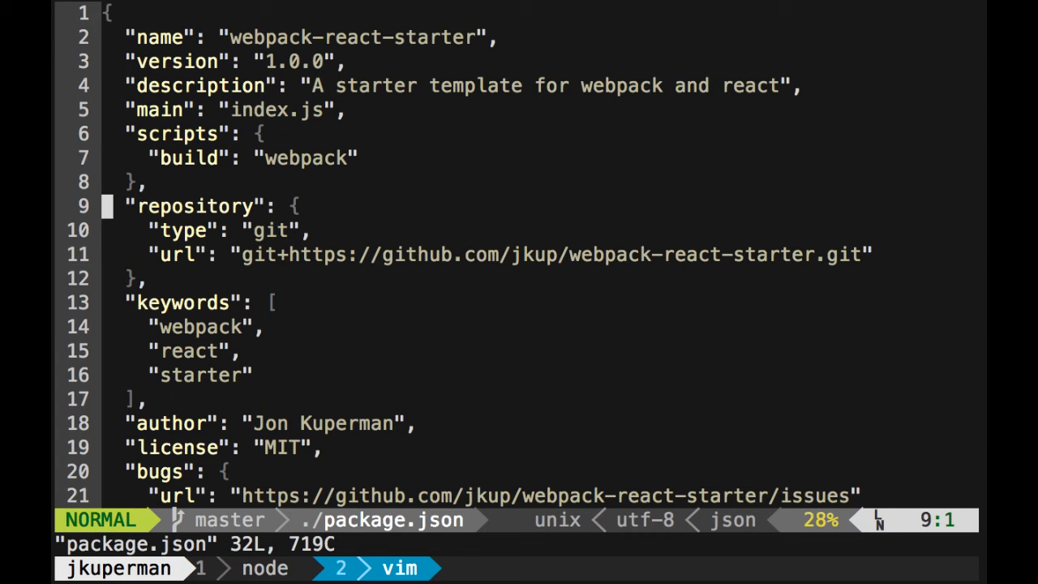
Review package.json in vim: the webpack build script and babel-core, babel-loader, webpack, react dependencies.
key("V")
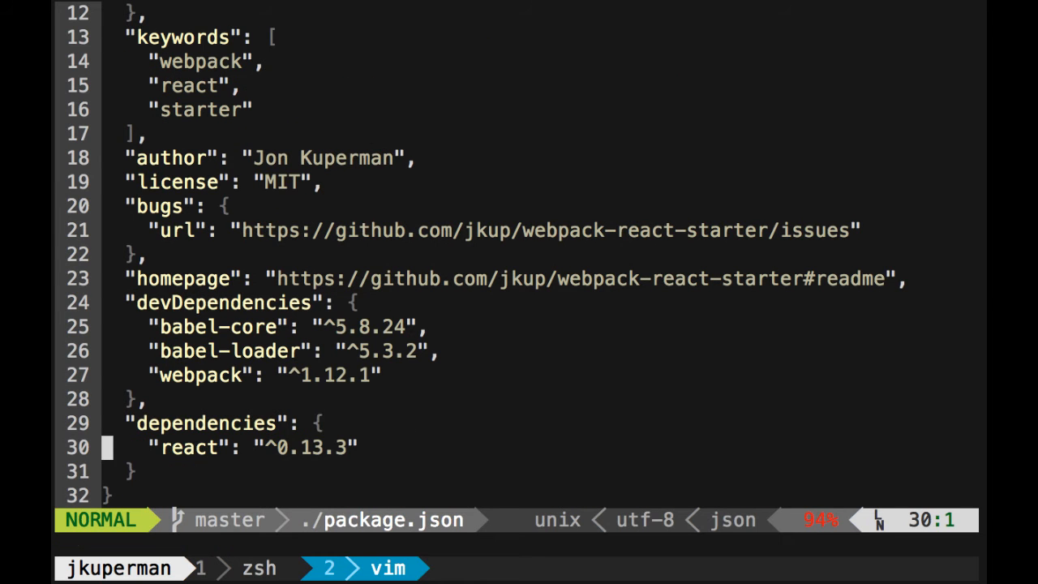
key("V")
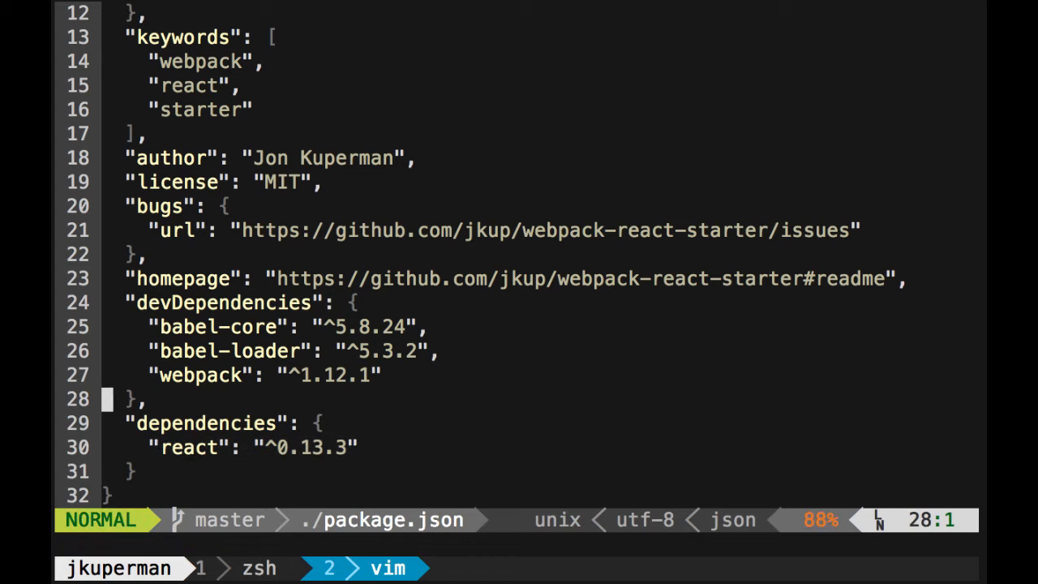
key("k")
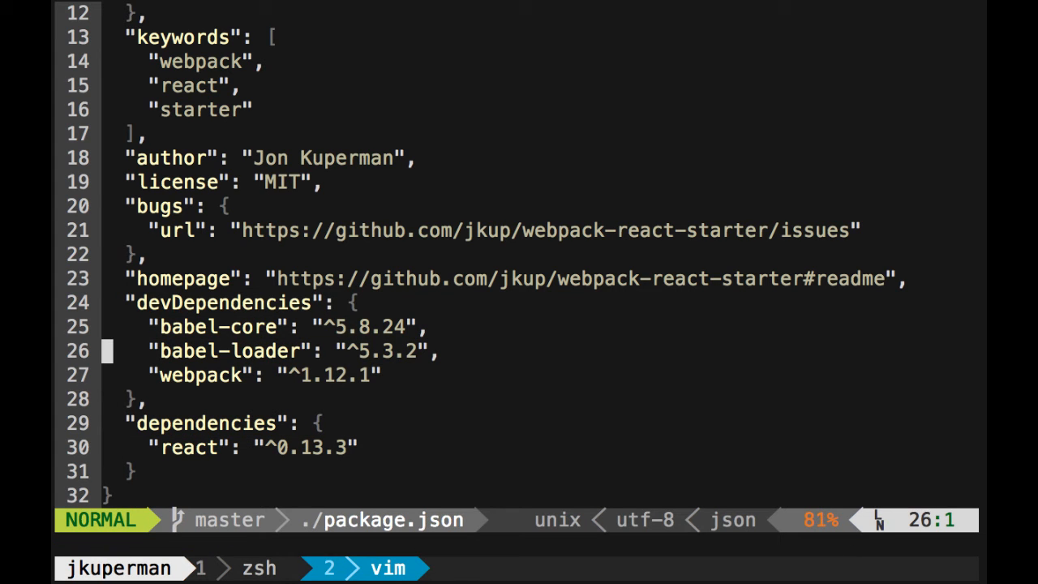
key("k")
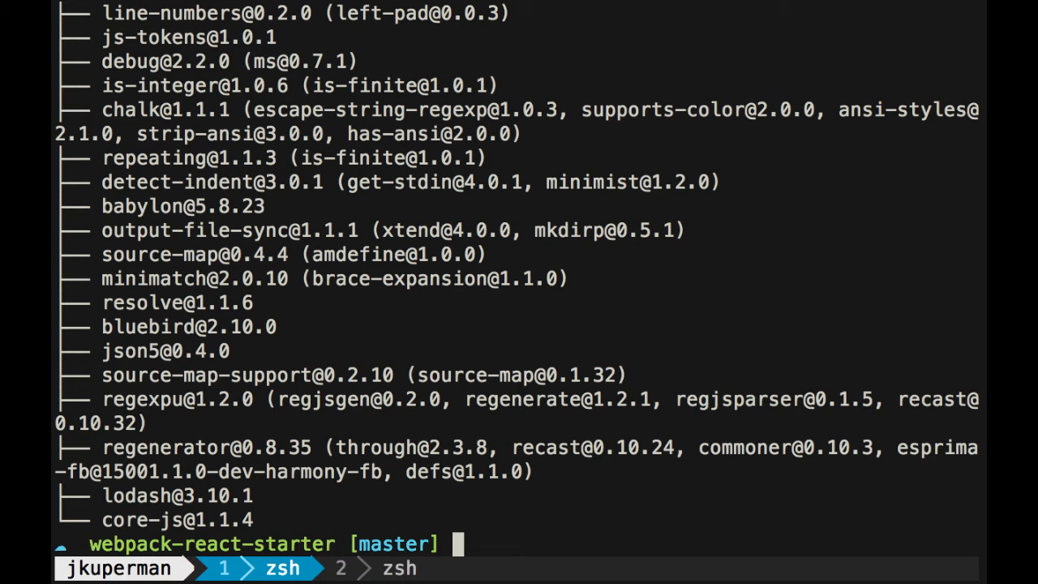
Run npm run build at the webpack-react-starter prompt after discarding a bare webpack command.
type("webpack")
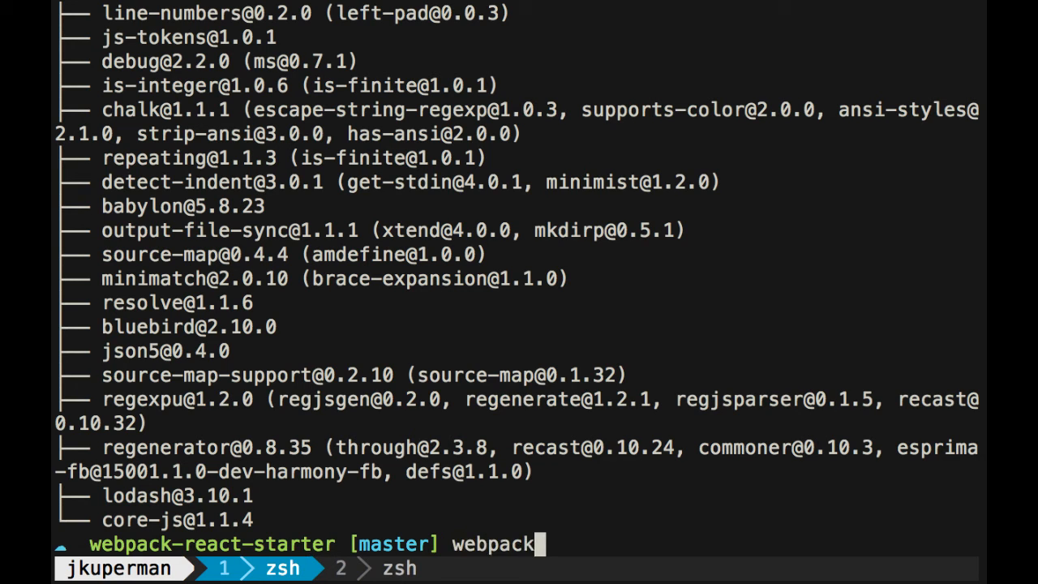
type("npm")
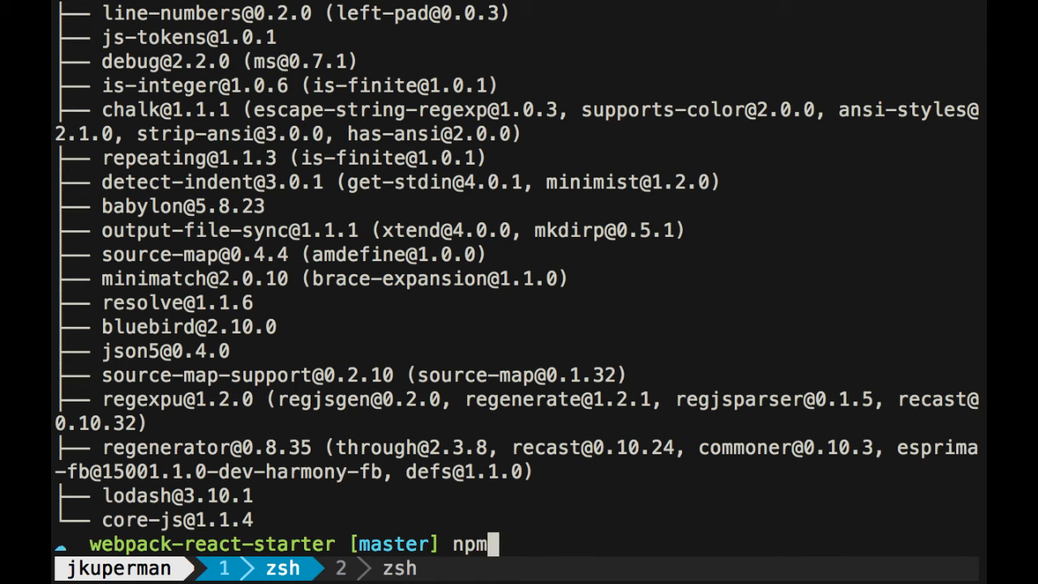
type("run build")
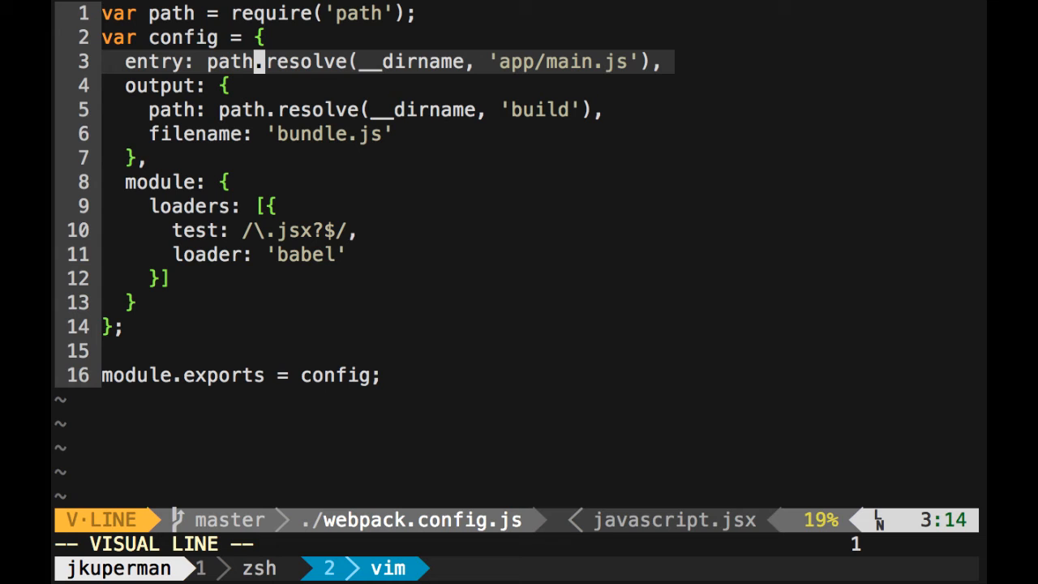
Leave visual line mode in vim after viewing webpack.config.js's app/main.js entry line.
key("Escape")
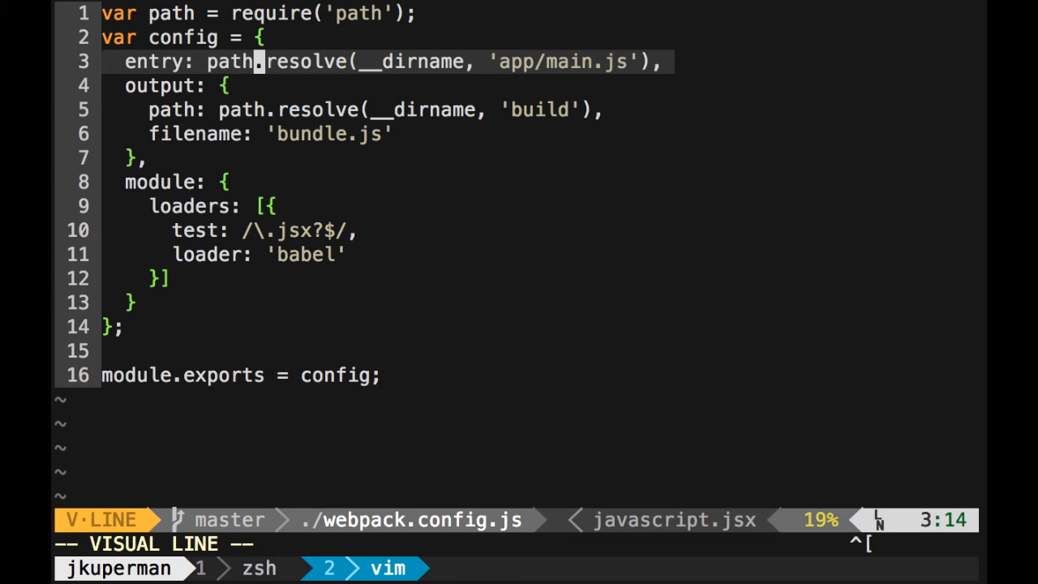
key("Escape")
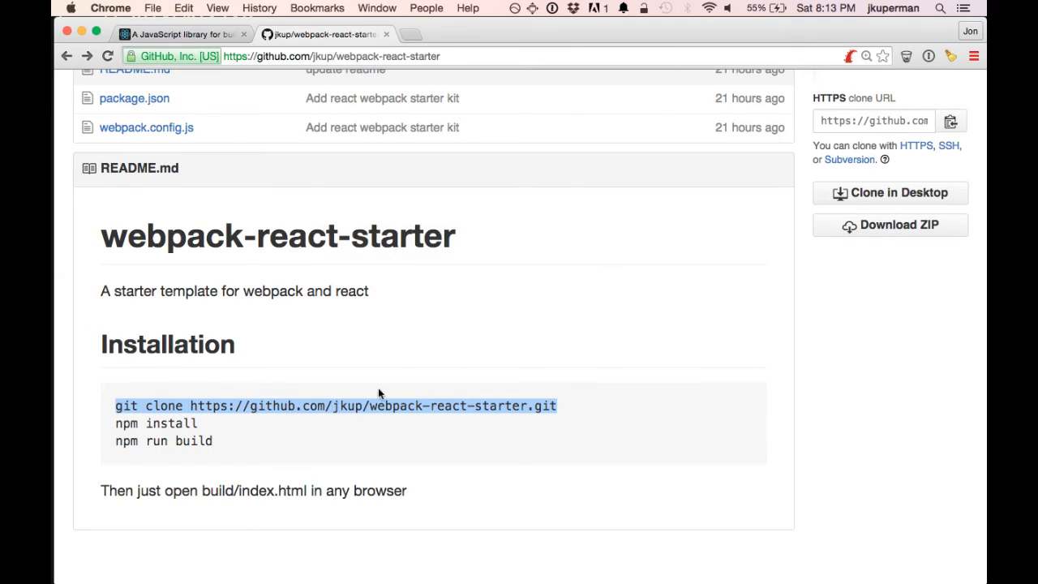
Open the build folder of the webpack-react-starter repository on GitHub.
left_click(111, 207)
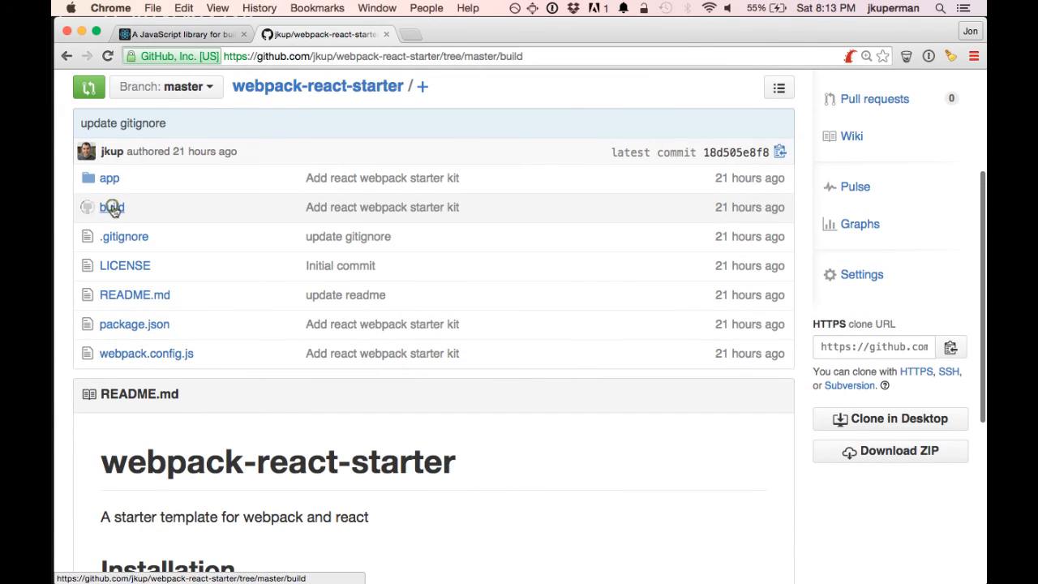
left_click(111, 208)
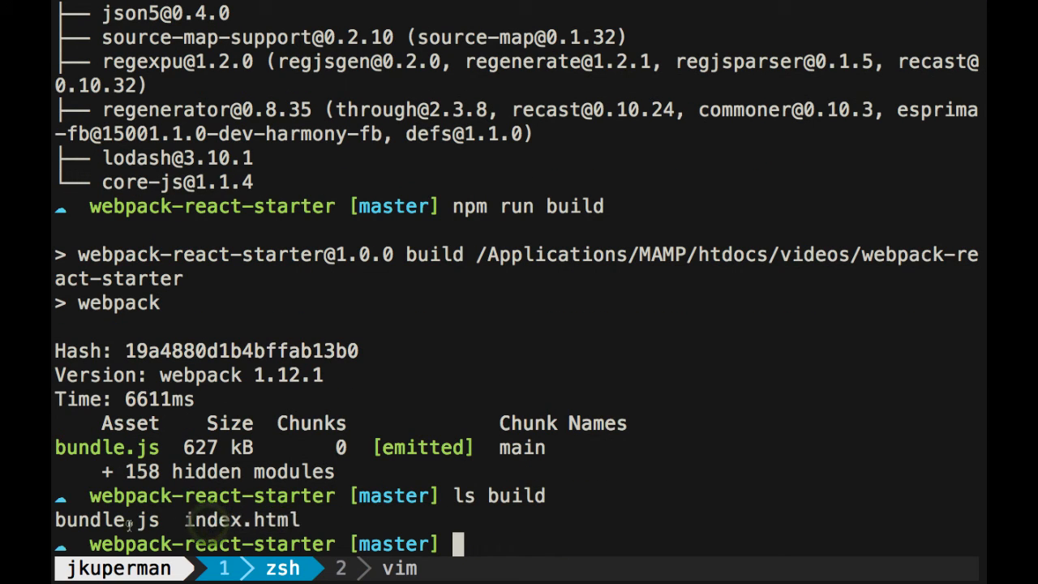
Open the generated build/bundle.js in vim from the shell.
type("vim bu")
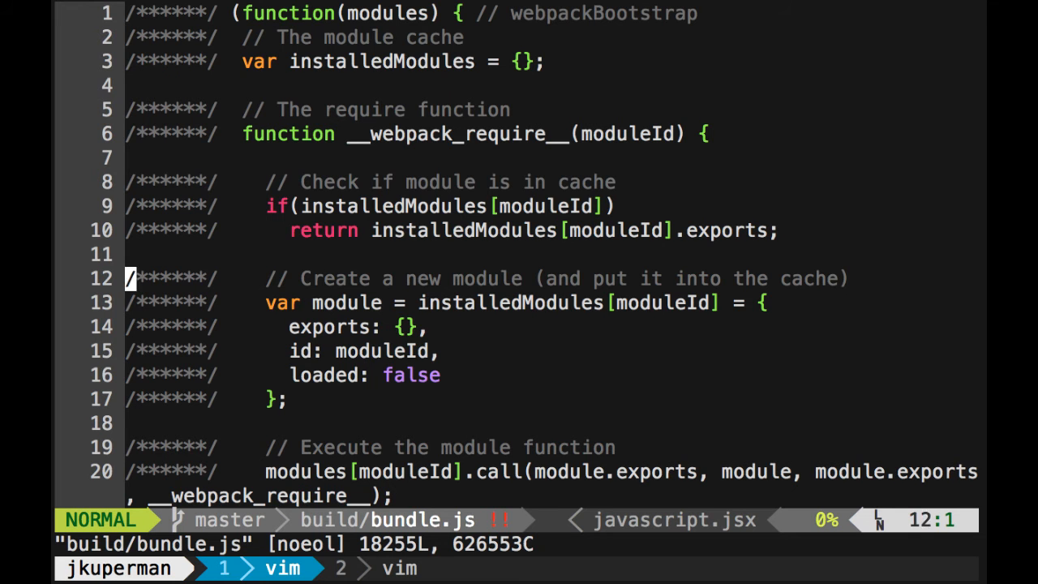
Search bundle.js for hello and locate the compiled Hello component rendering the Hello world h1.
scroll("down", 3)
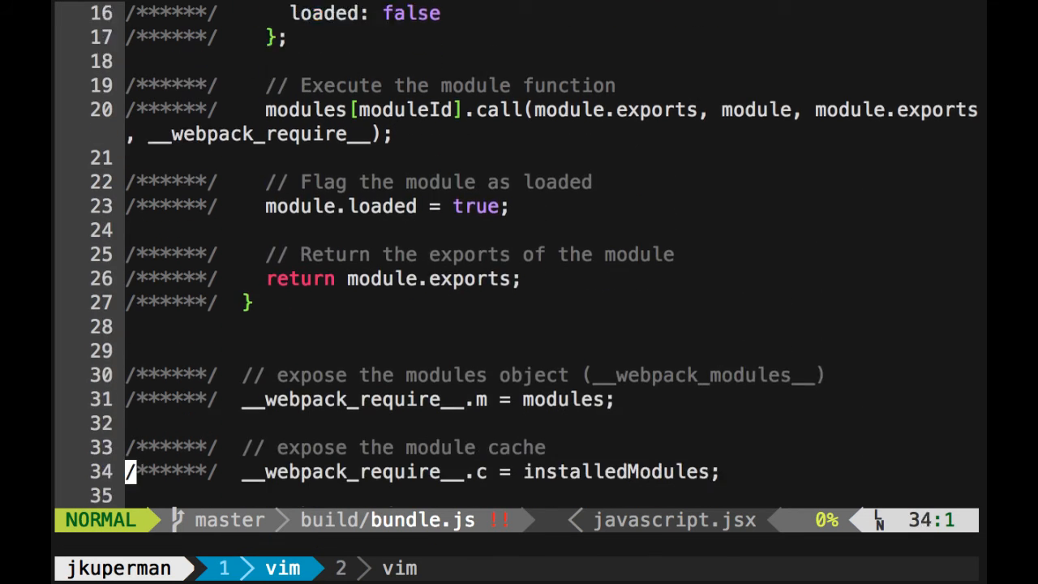
type("/hello")
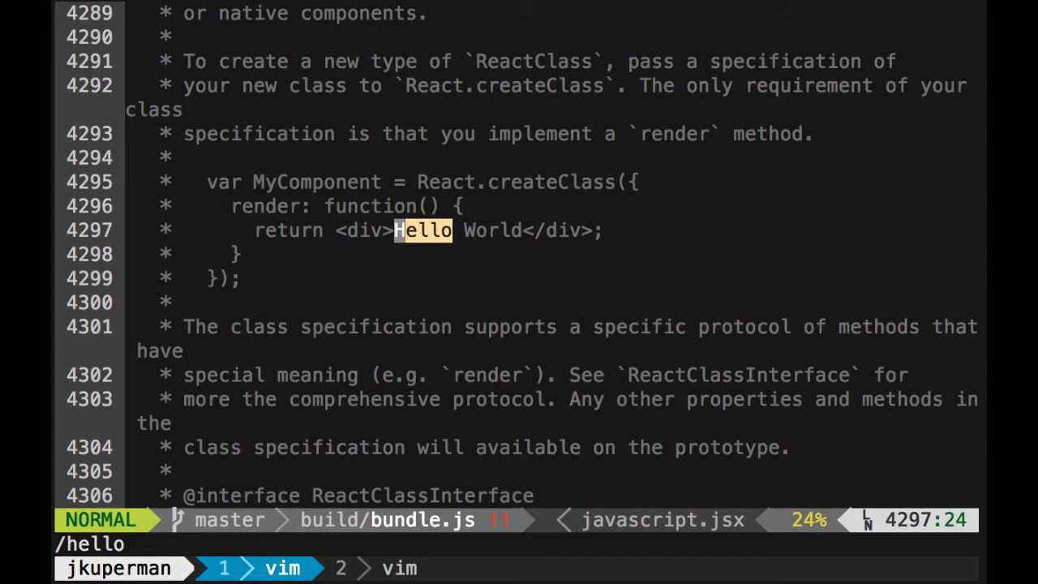
key("k")
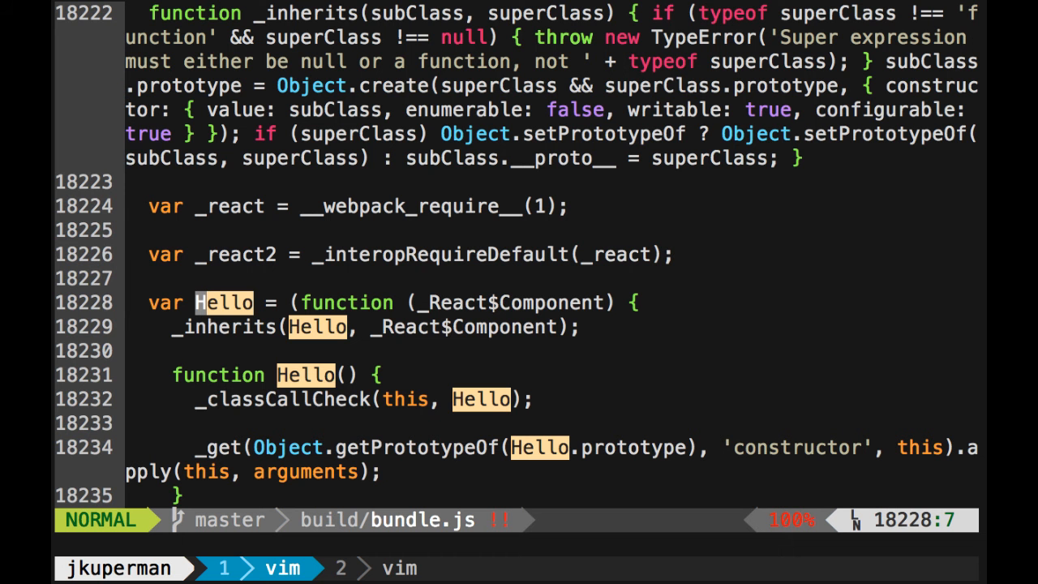
scroll("down", 3)
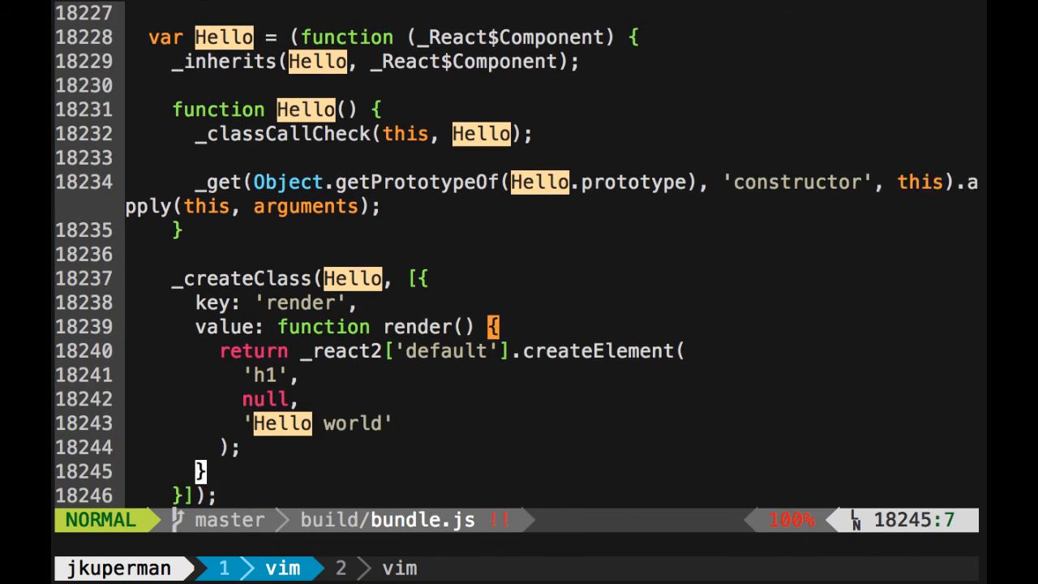
scroll("down", 3)
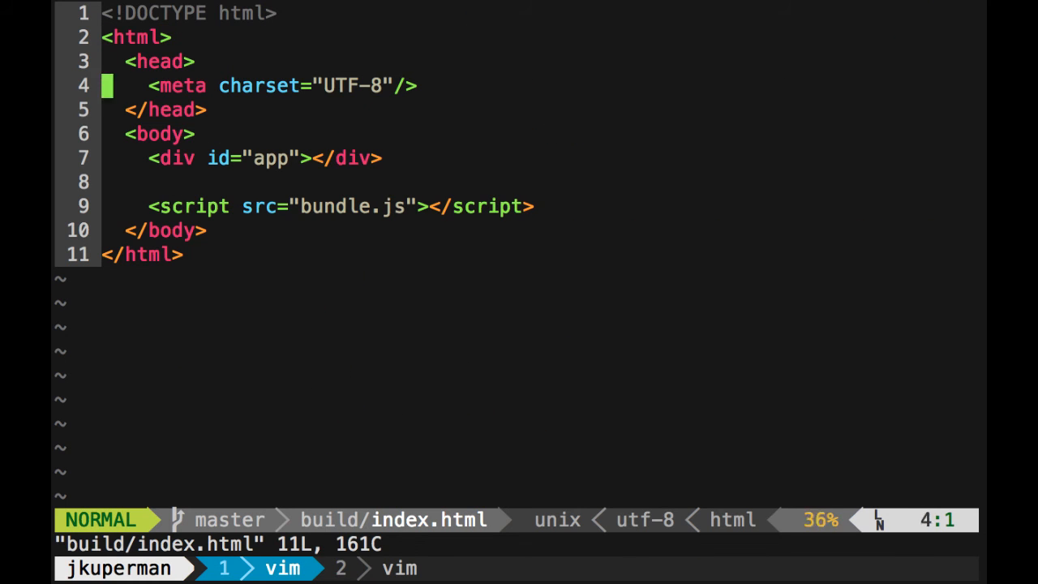
Read build/index.html's app div and bundle.js script tag in vim.
key("j")
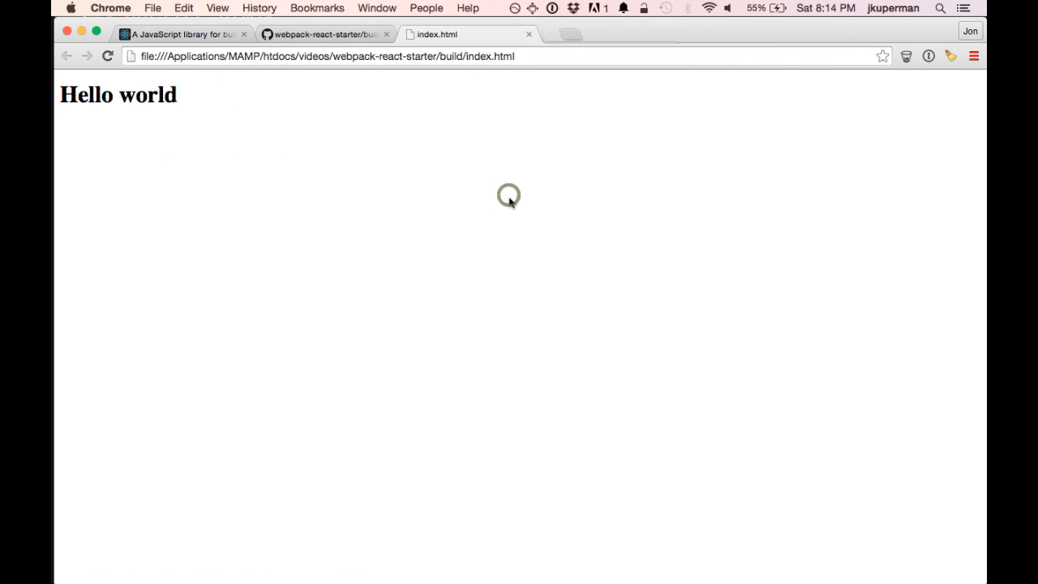
mouse_move(250, 198)
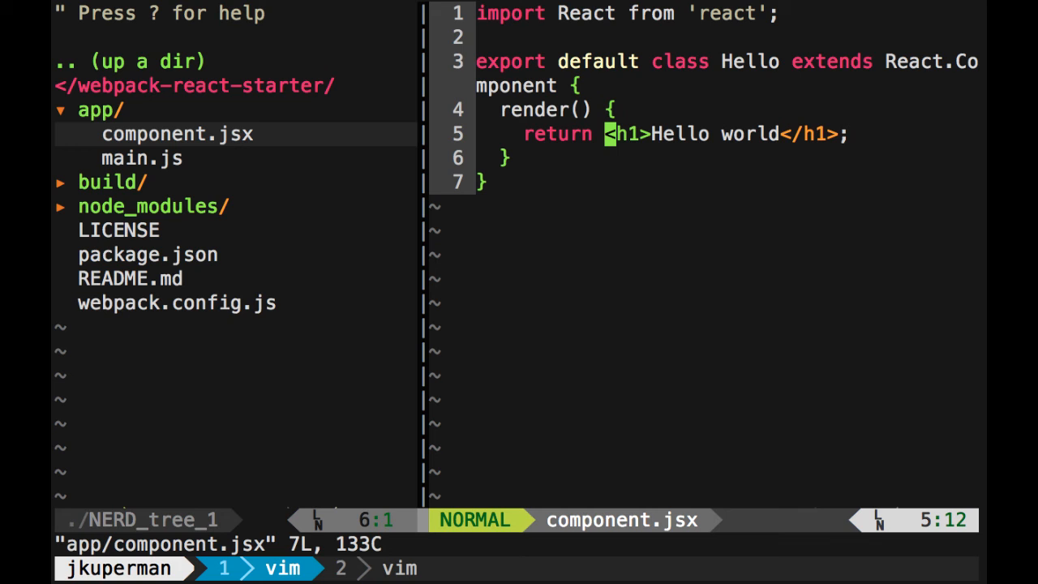
Wrap component.jsx's returned Hello world heading in parentheses on its own indented line.
key("i")
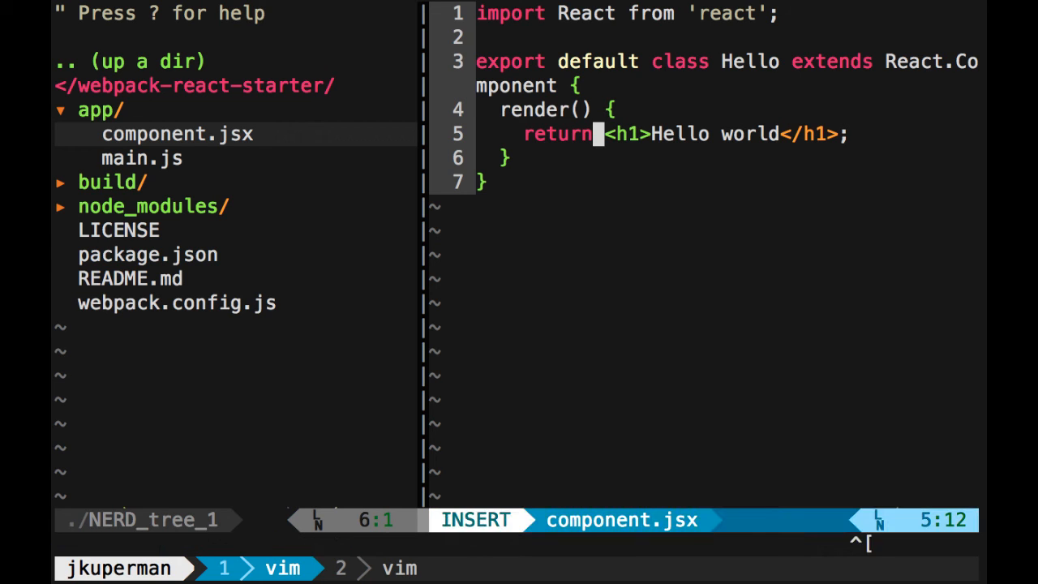
key("Escape")
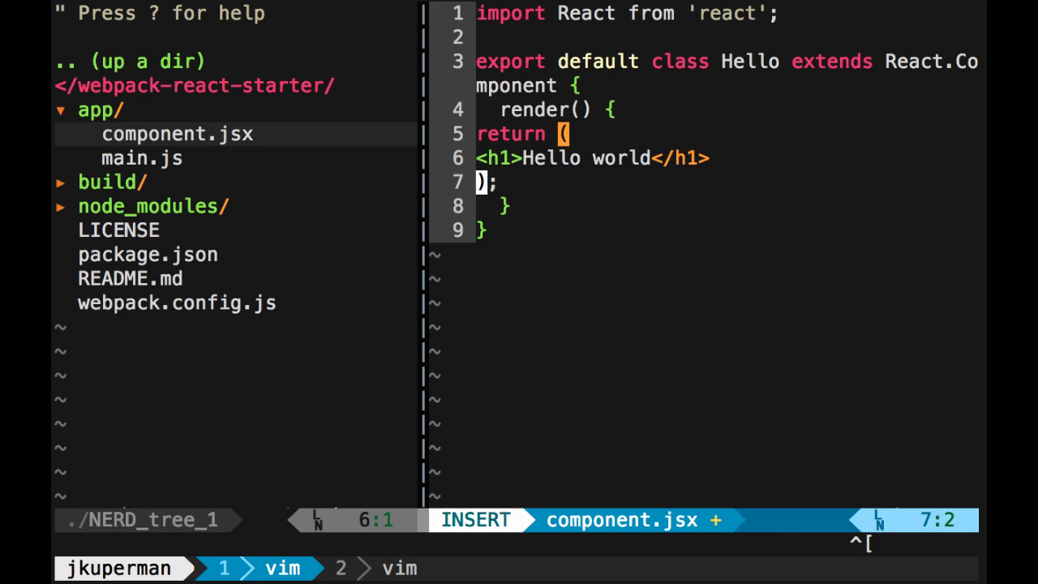
key("Escape")
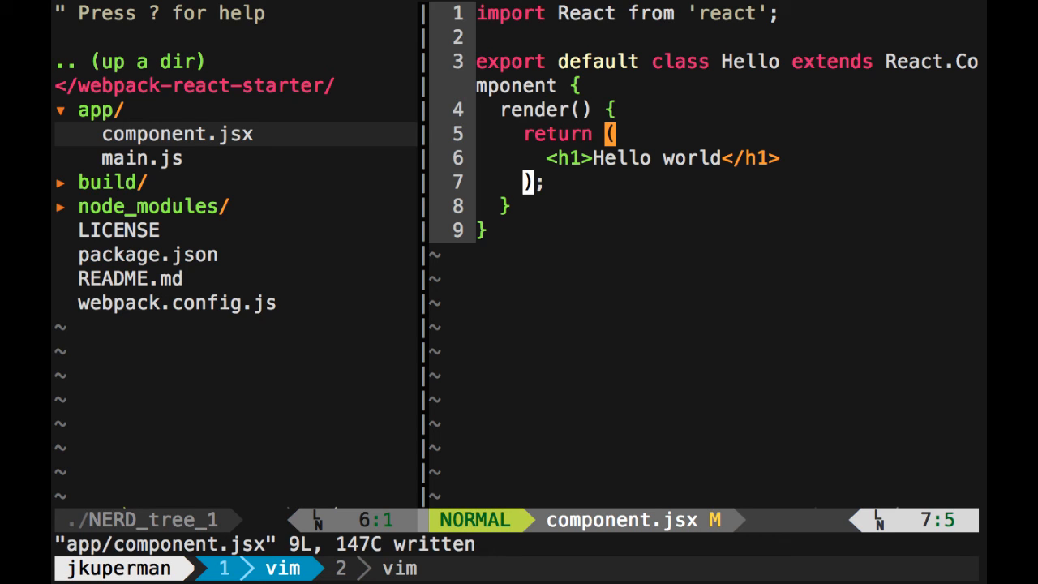
Add a new line below the heading reading <p>Hello from Code Planet</p>.
key("o")
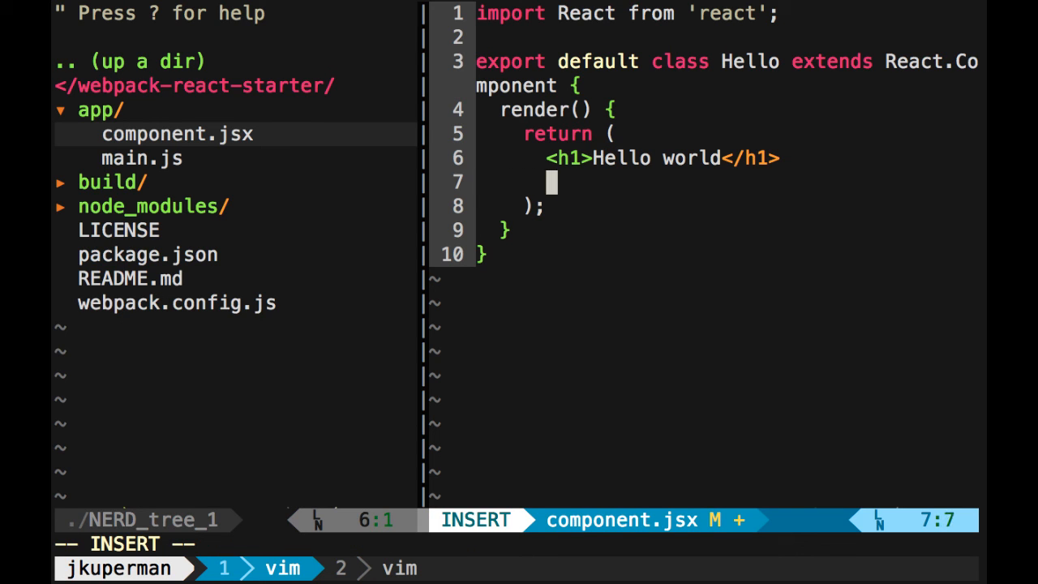
type("<p>")
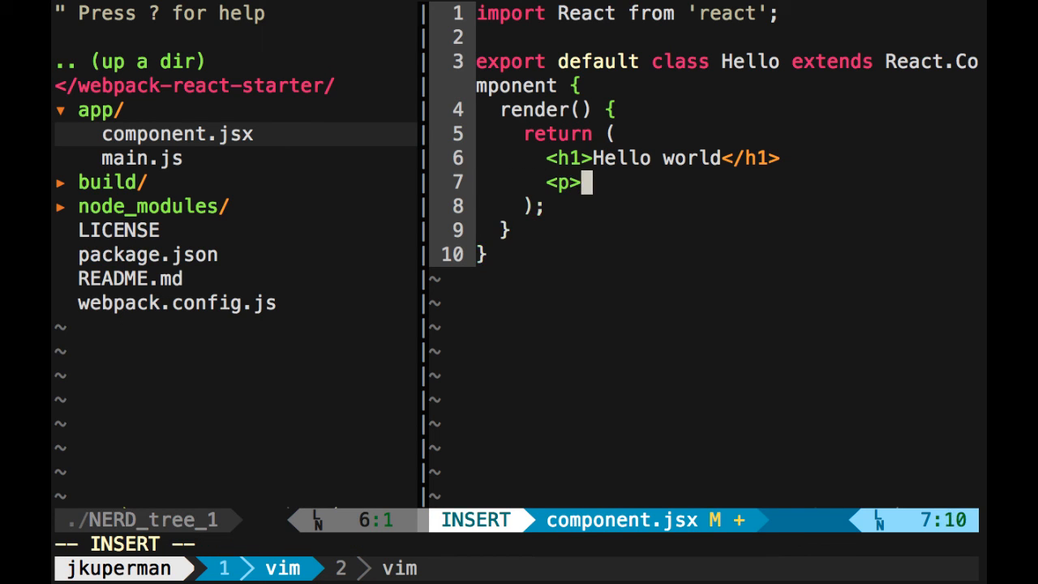
type("Hello")
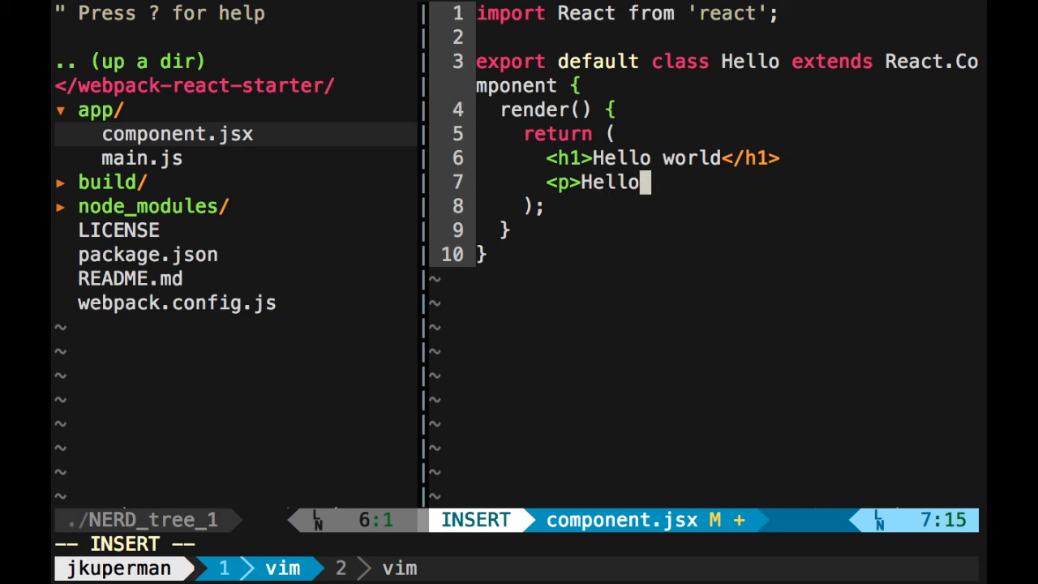
type("from Code Planet")
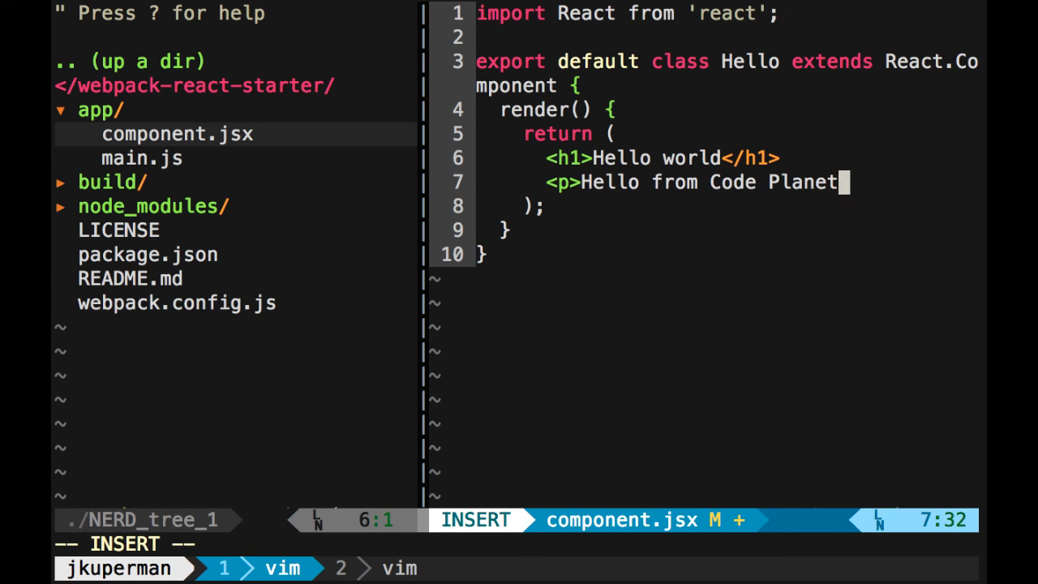
type("</")
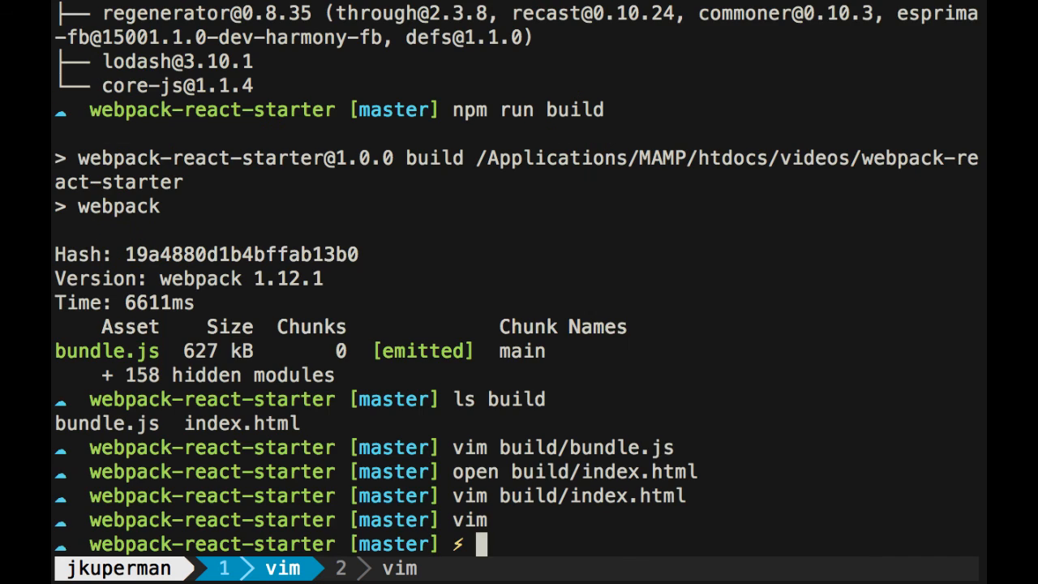
Run webpack in the shell to rebuild the bundle from the edited component.
type("webpack")
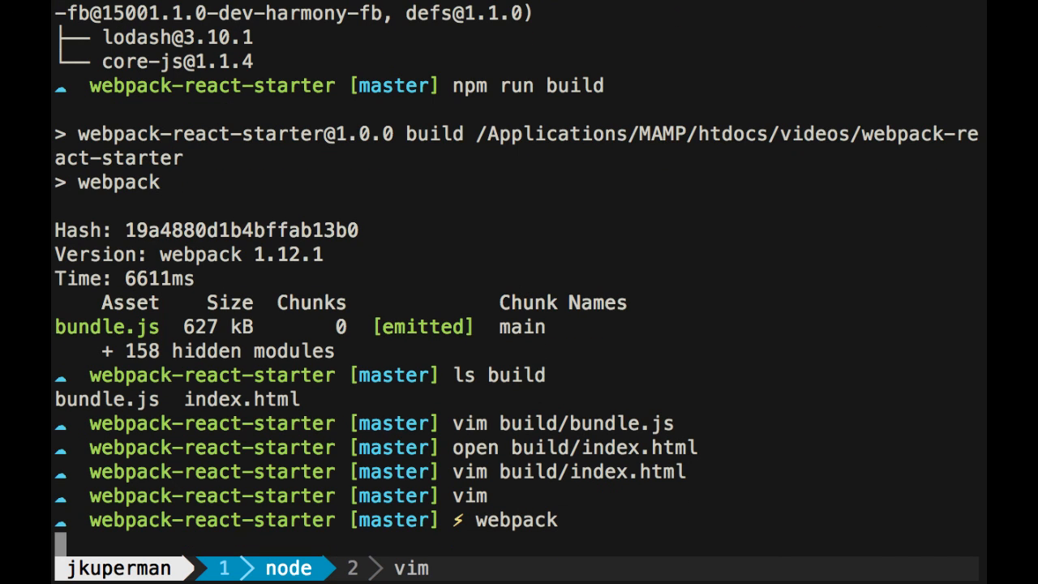
mouse_move(307, 250)
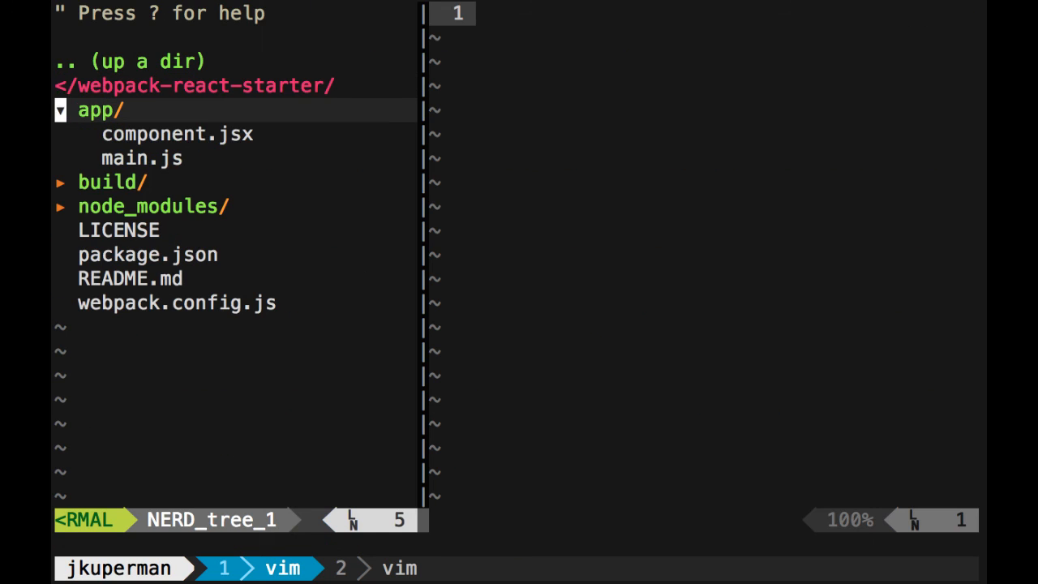
In component.jsx, add a <div> above the h1 and indent the heading and paragraph inside it.
left_click(178, 133)
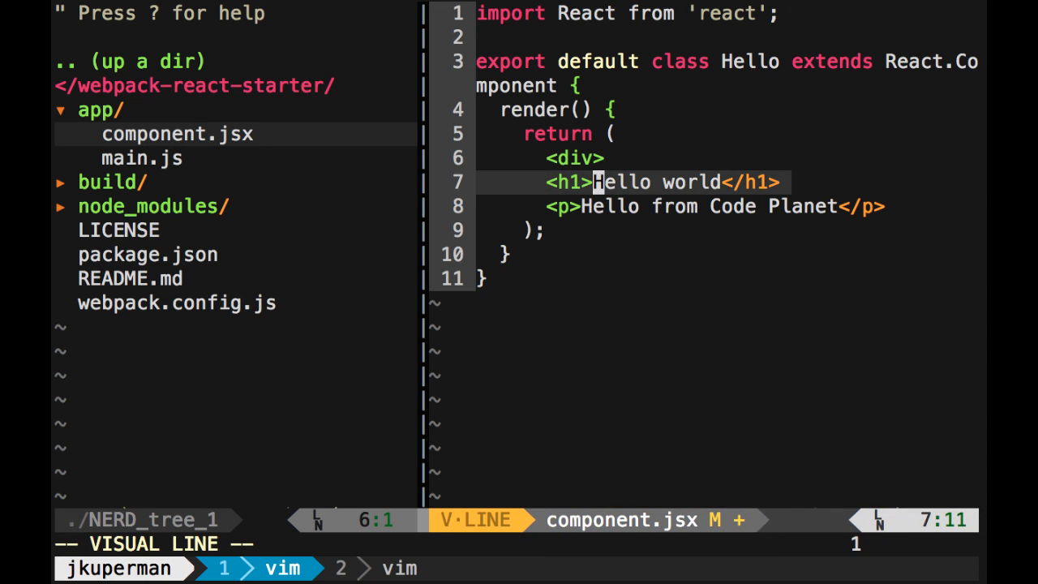
key("j")
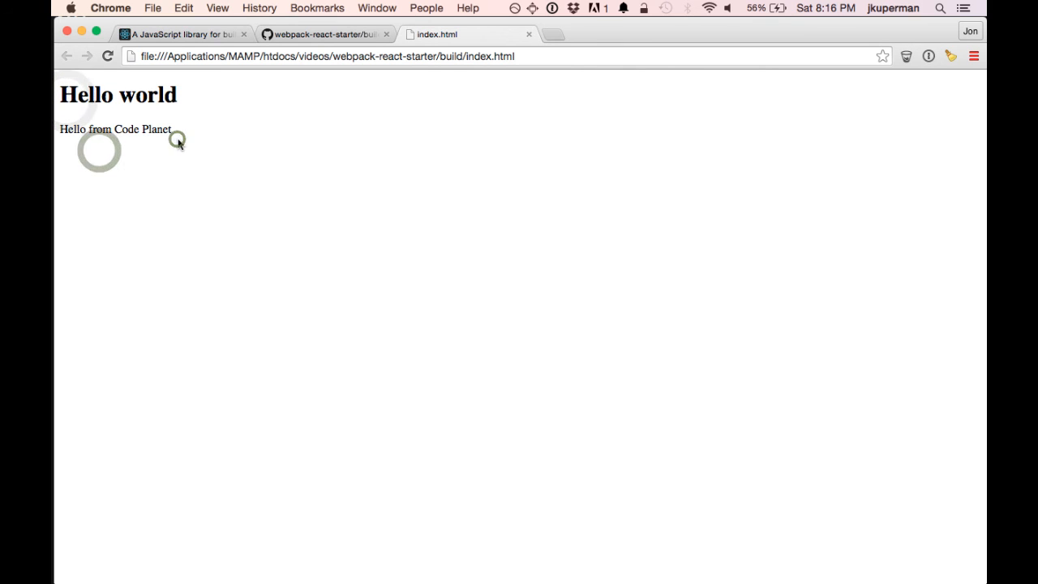
Glance at the React homepage's JSX example, then return to the GitHub repository tab.
left_click(182, 35)
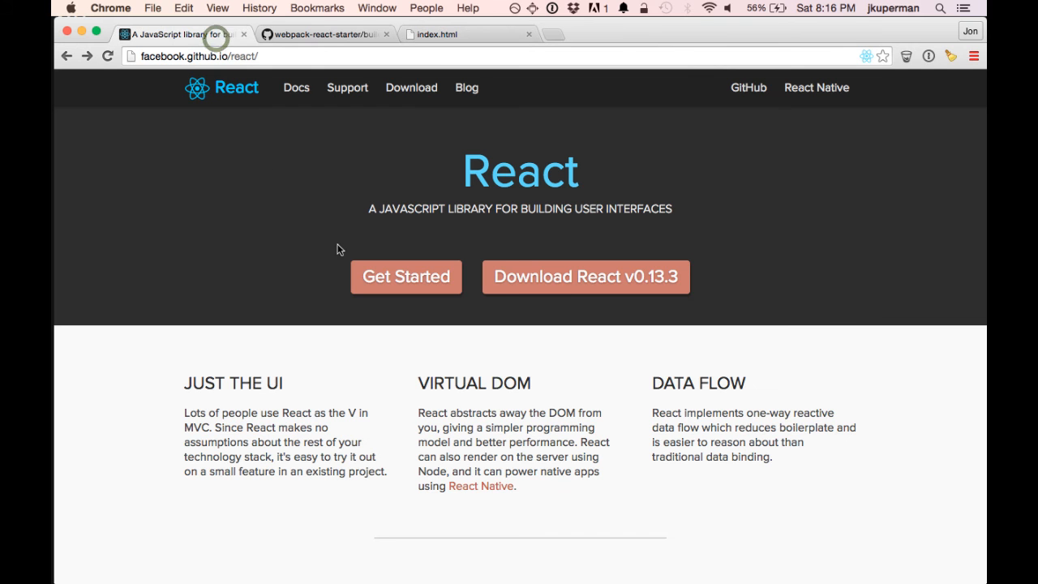
scroll("down", 3)
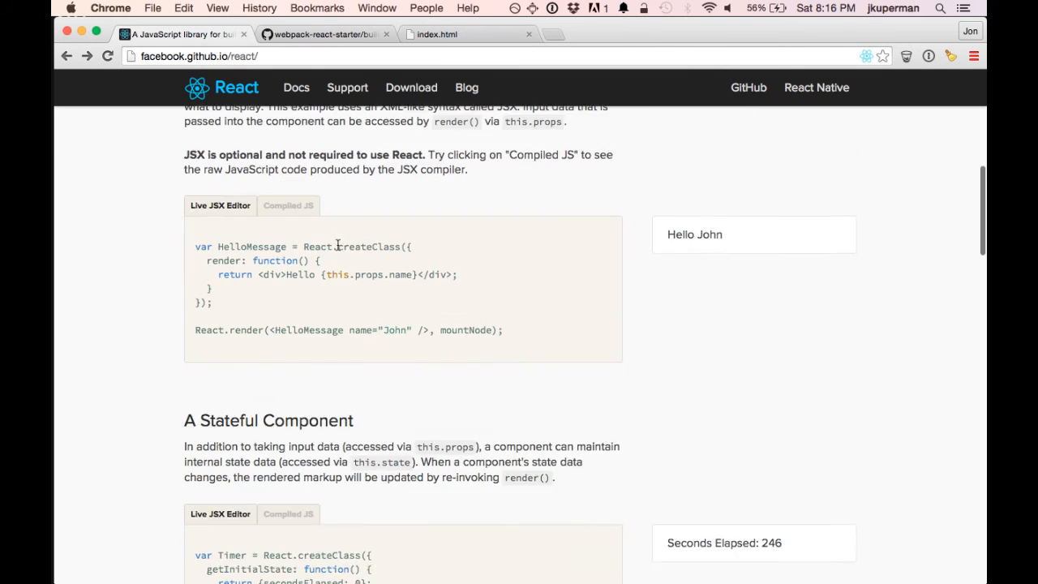
left_click(324, 35)
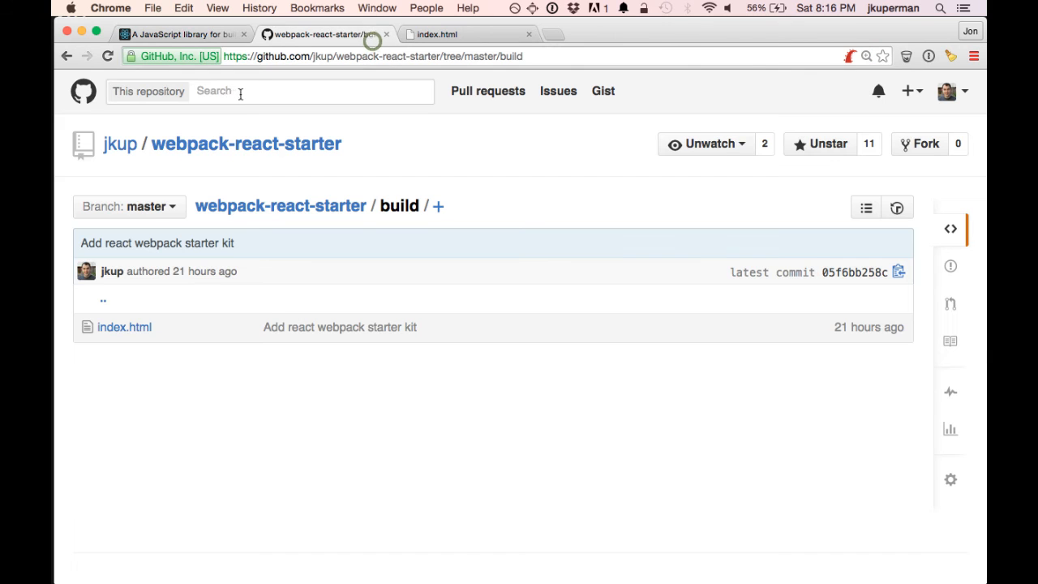
mouse_move(281, 204)
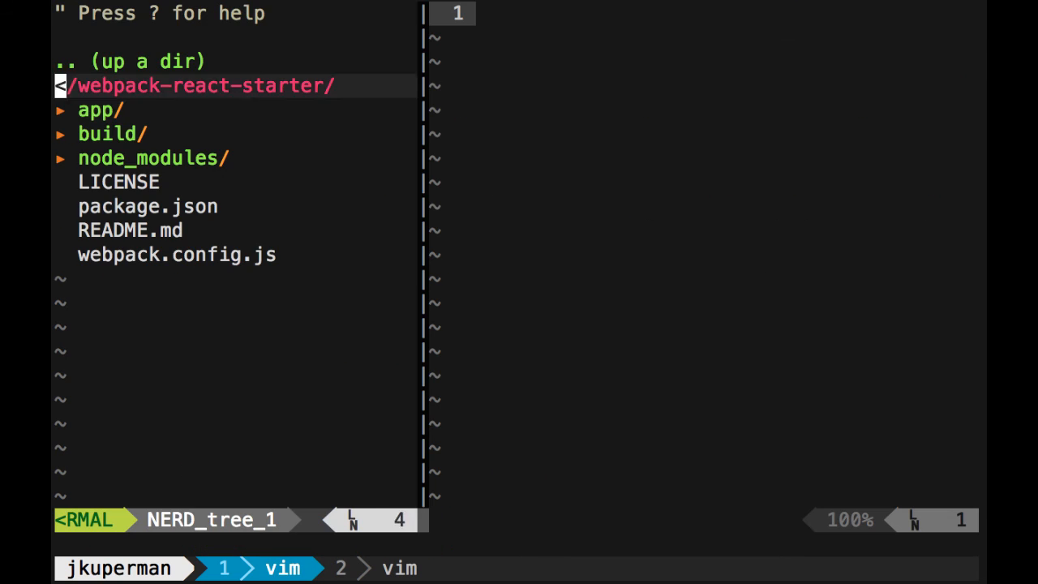
Open component.jsx from the NERDTree project tree to view the div-wrapped render.
left_click(97, 110)
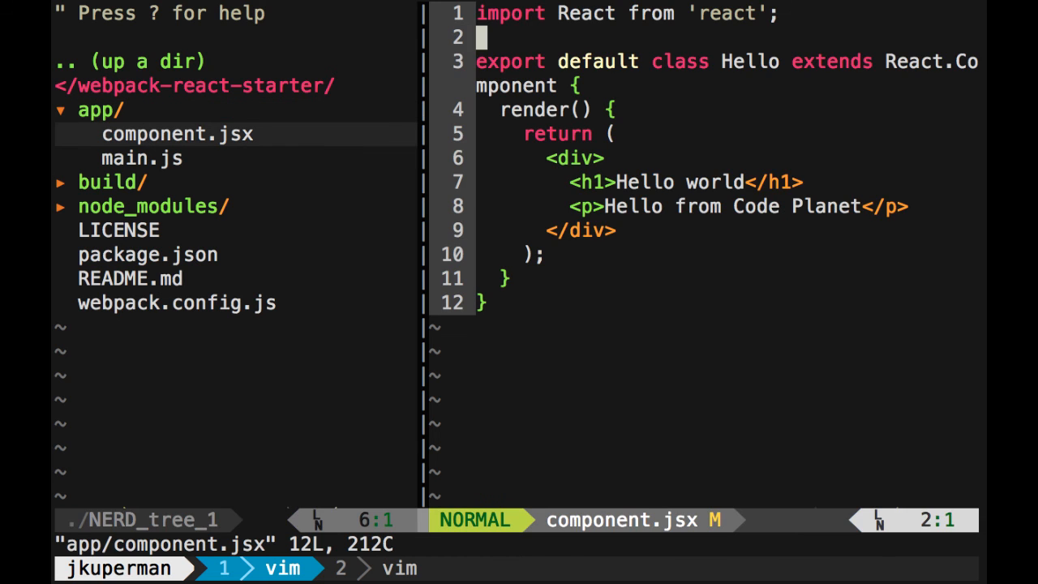